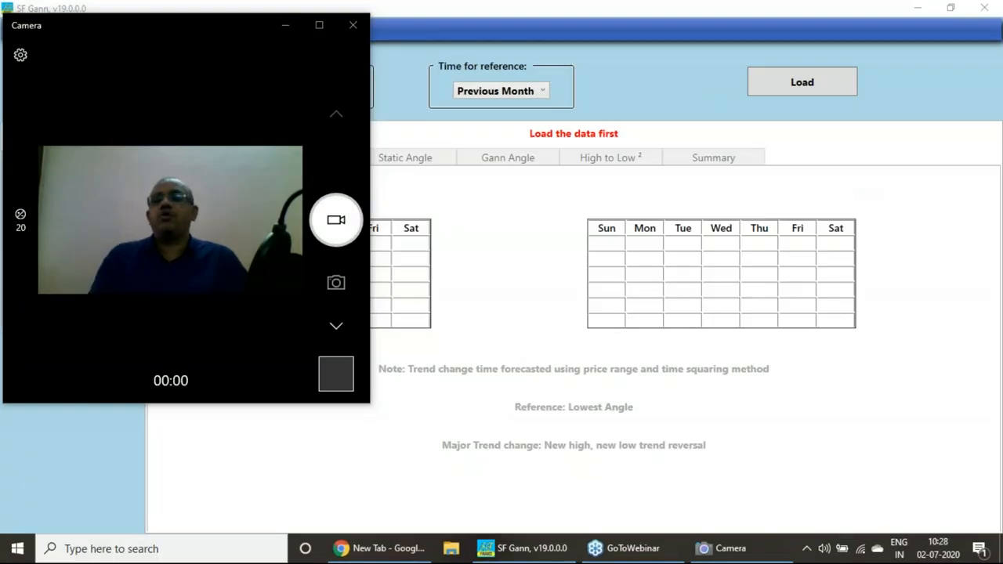
{"action": "mouse_move", "coordinate": [851, 171]}
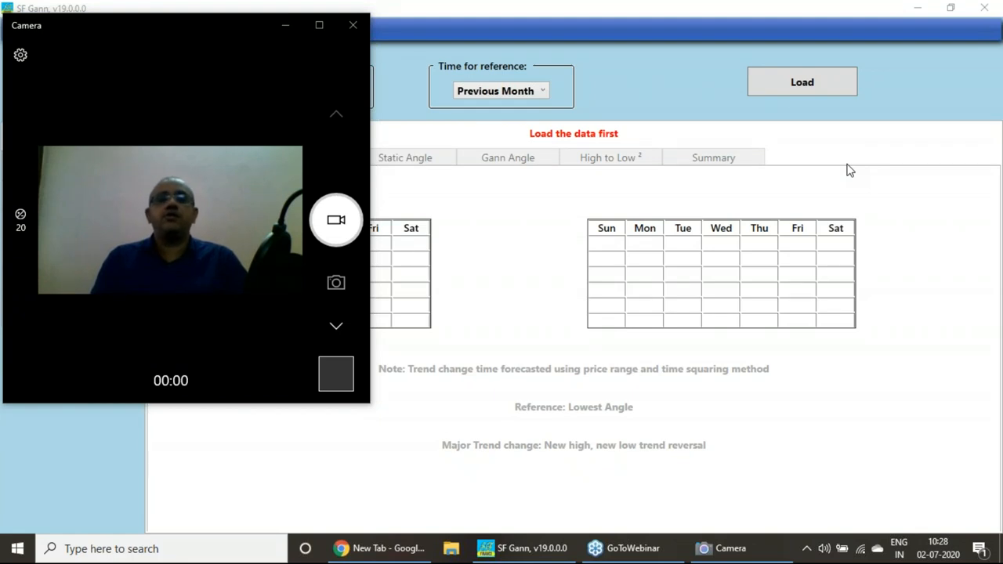
{"action": "mouse_move", "coordinate": [781, 228]}
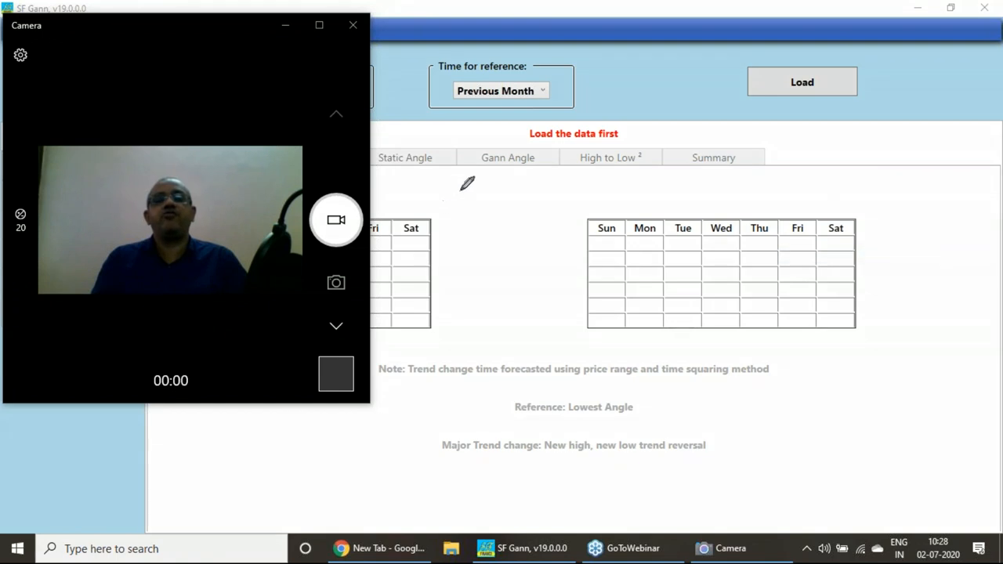
Handwrite the letters W and D in ink above the calendars
{"action": "left_click_drag", "start_coordinate": [463, 200], "coordinate": [492, 200]}
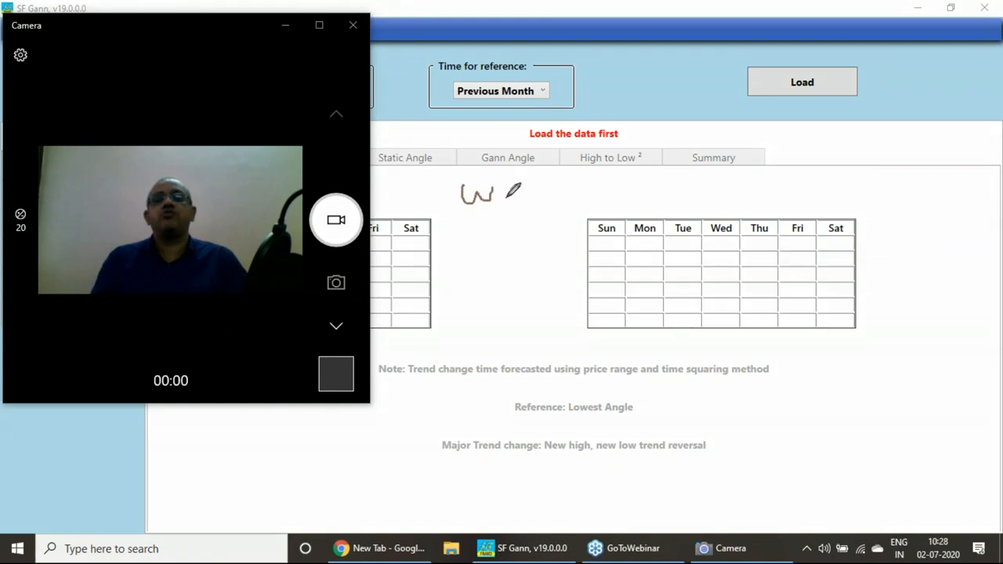
{"action": "left_click_drag", "start_coordinate": [525, 188], "coordinate": [557, 204]}
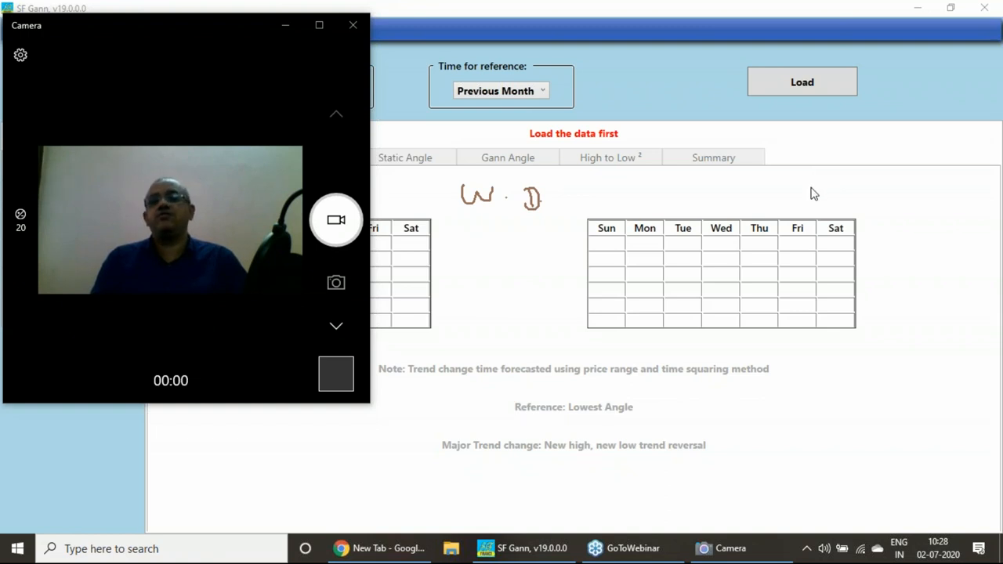
{"action": "mouse_move", "coordinate": [807, 217]}
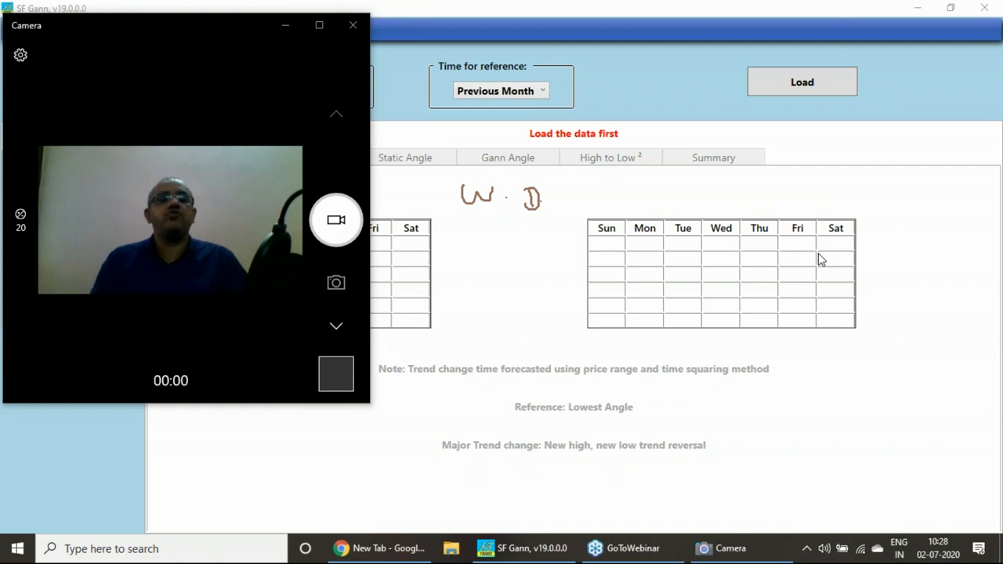
{"action": "mouse_move", "coordinate": [804, 214]}
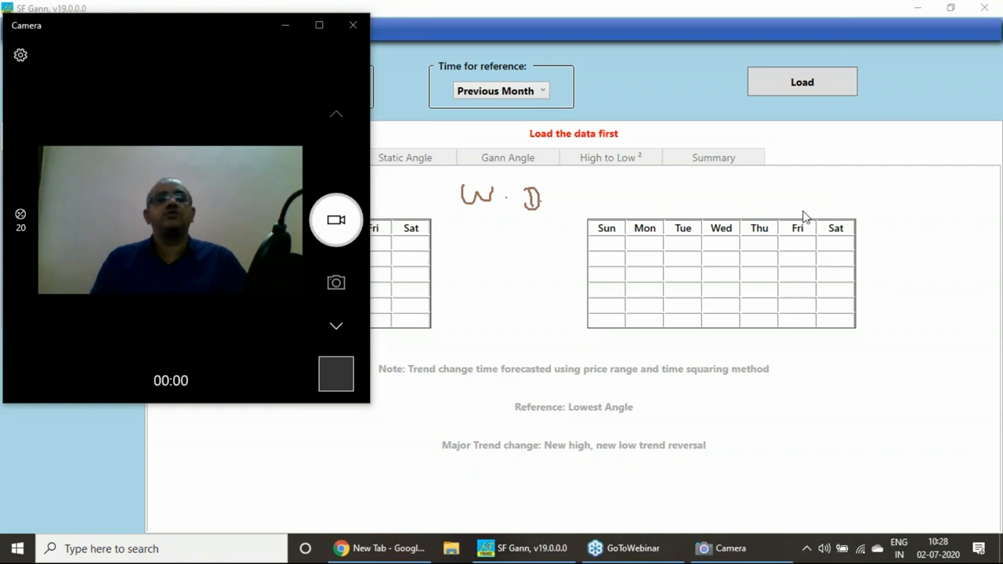
{"action": "mouse_move", "coordinate": [789, 54]}
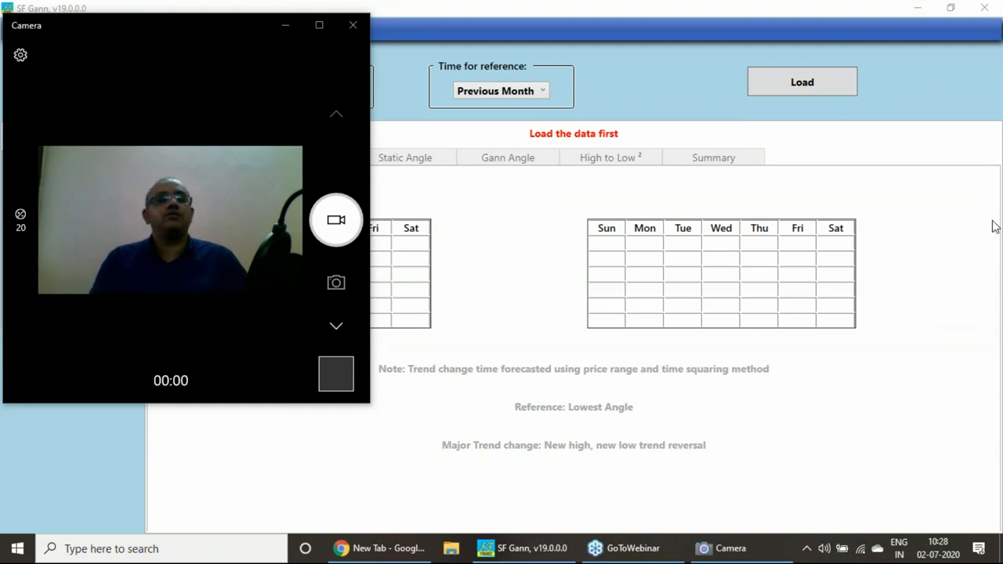
{"action": "mouse_move", "coordinate": [964, 345]}
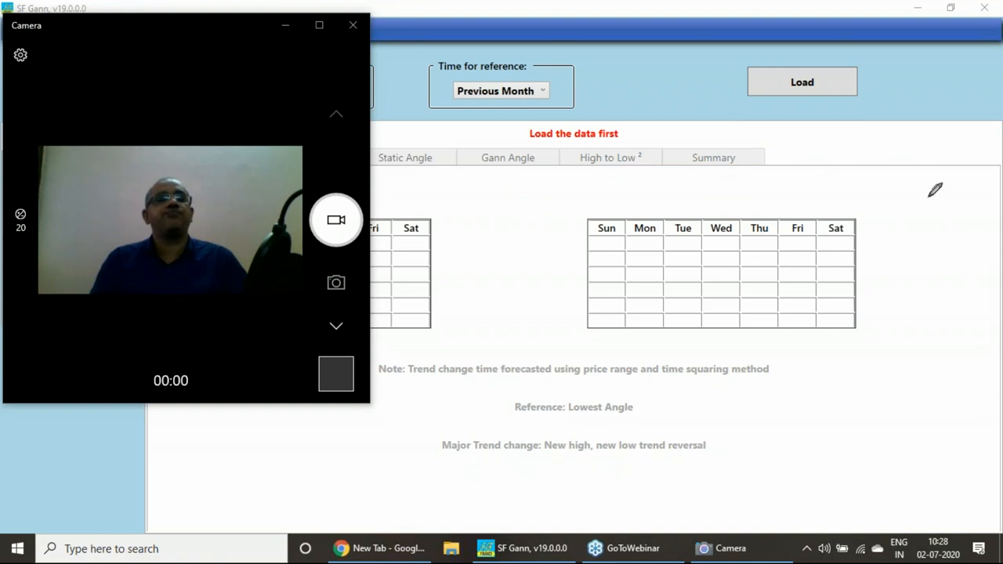
{"action": "mouse_move", "coordinate": [977, 242]}
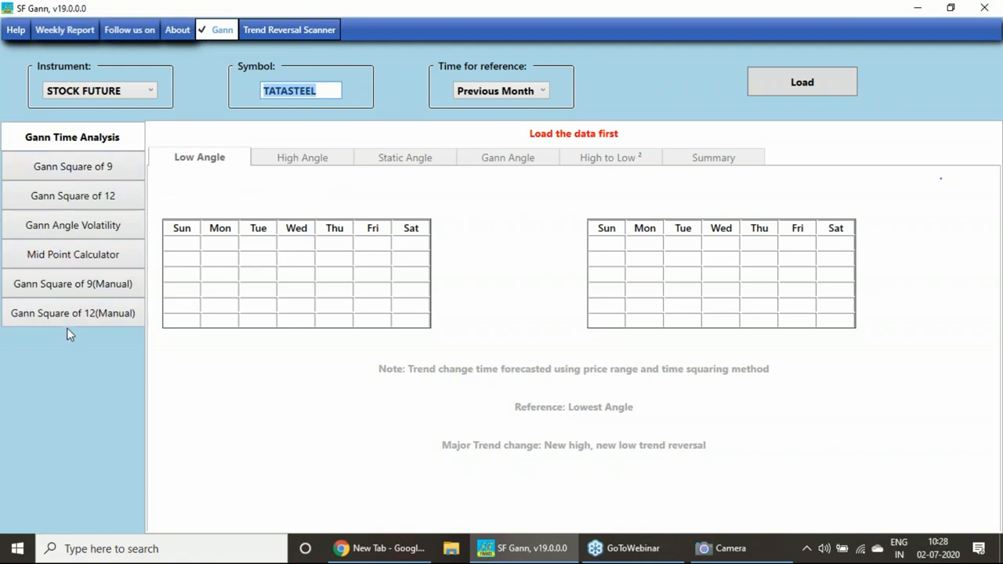
{"action": "mouse_move", "coordinate": [67, 173]}
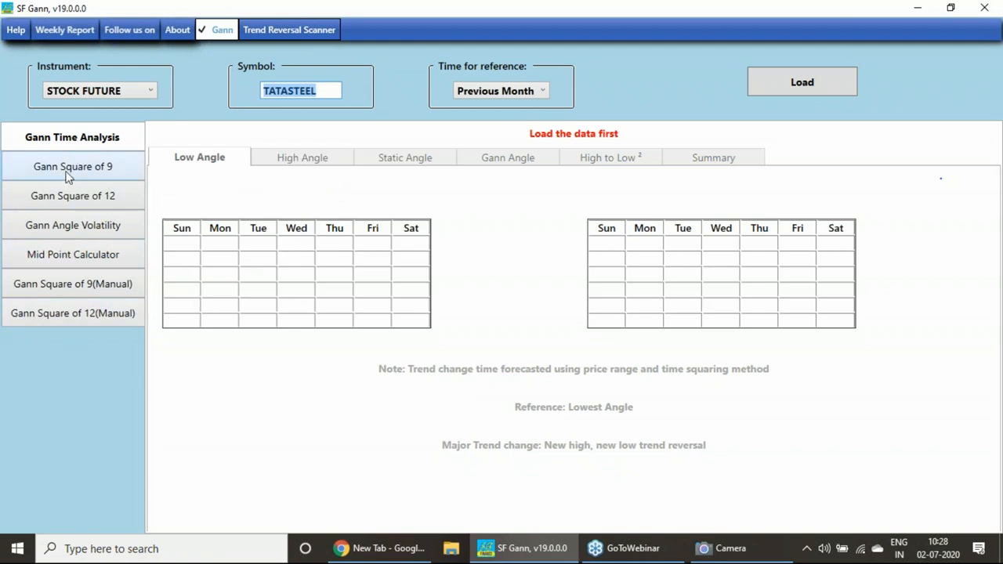
{"action": "mouse_move", "coordinate": [46, 234]}
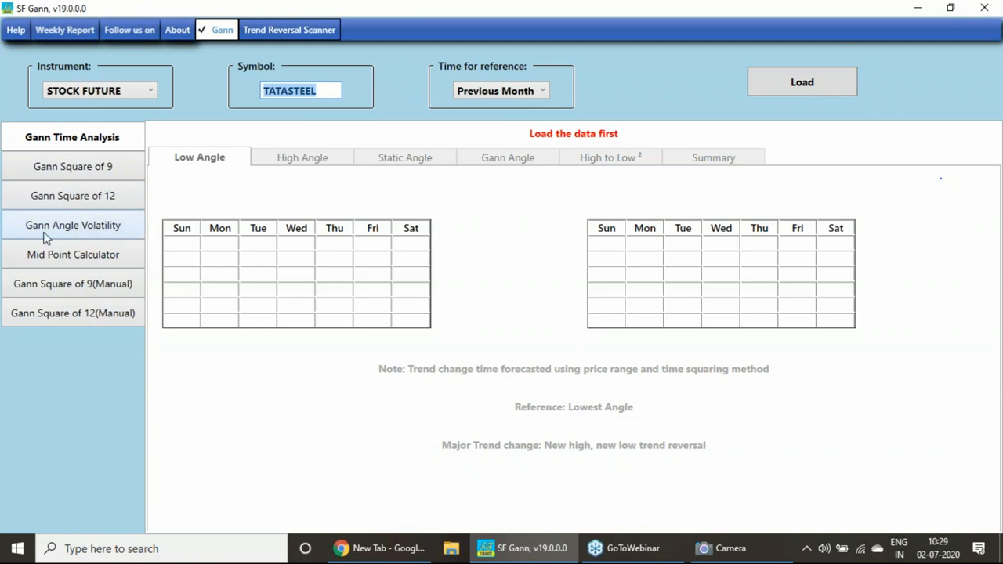
{"action": "mouse_move", "coordinate": [983, 250]}
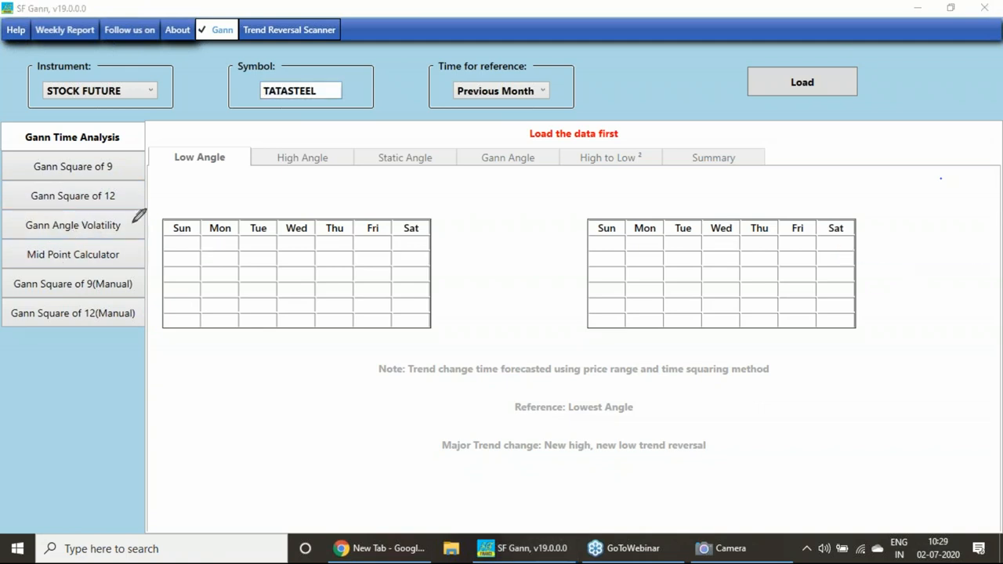
{"action": "mouse_move", "coordinate": [999, 206]}
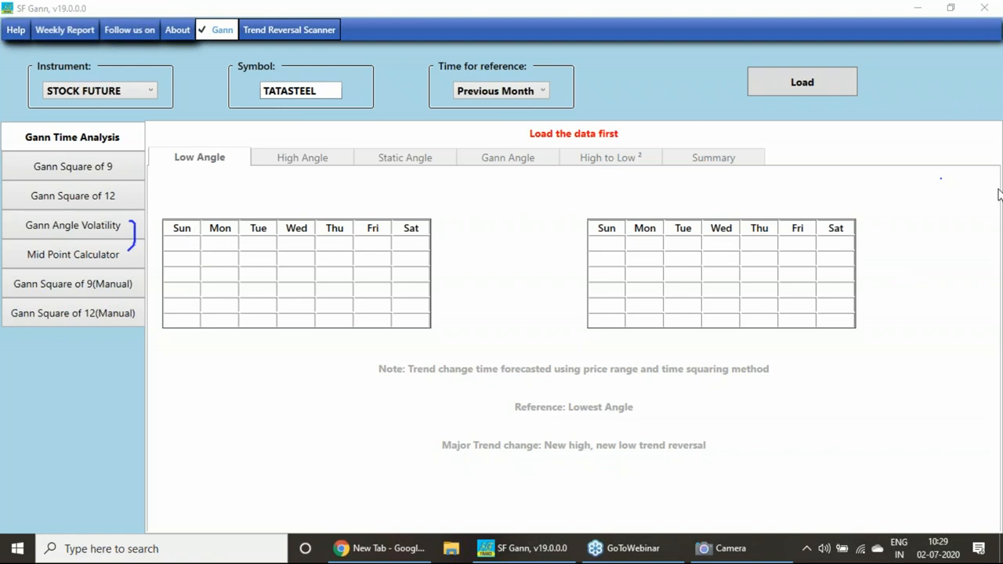
Load NIFTY INDEX FUTURE data and dismiss the data-loaded confirmation
{"action": "left_click", "coordinate": [329, 90]}
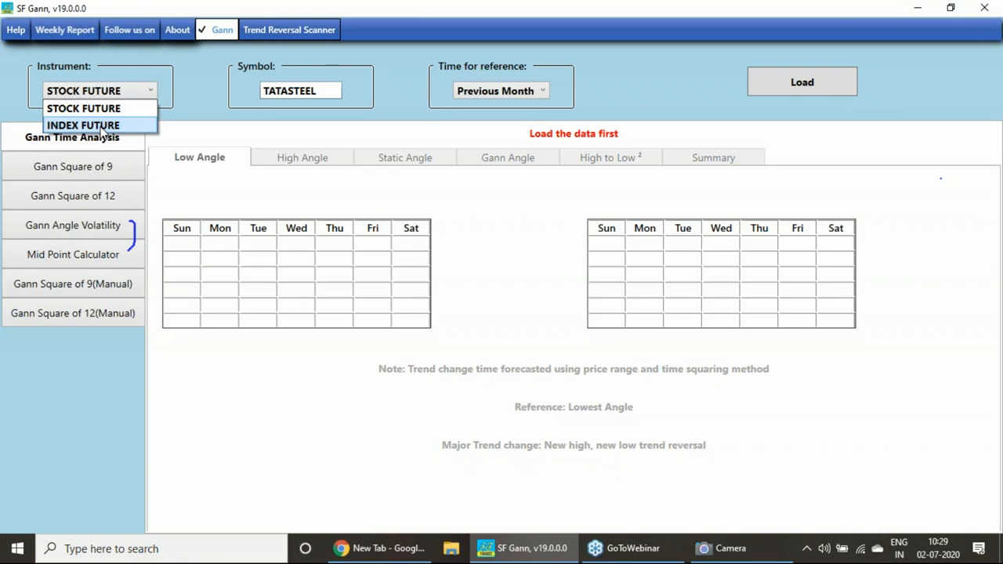
{"action": "left_click", "coordinate": [84, 126]}
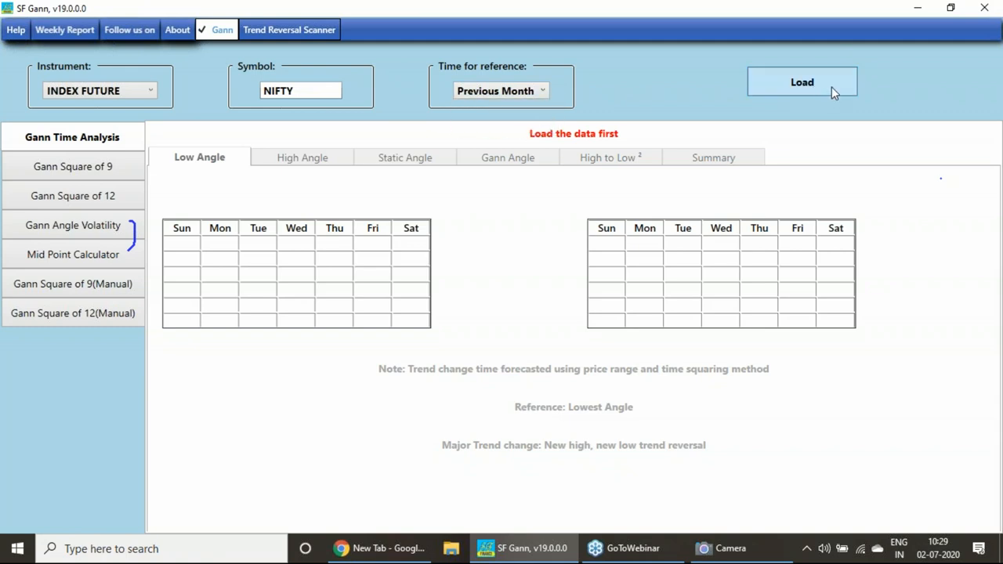
{"action": "left_click", "coordinate": [801, 81]}
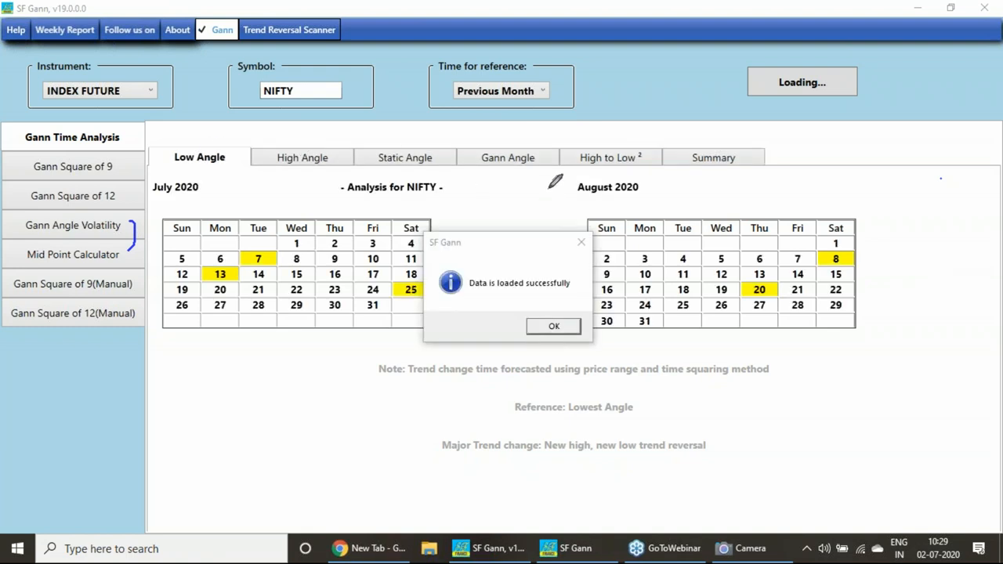
{"action": "mouse_move", "coordinate": [994, 229]}
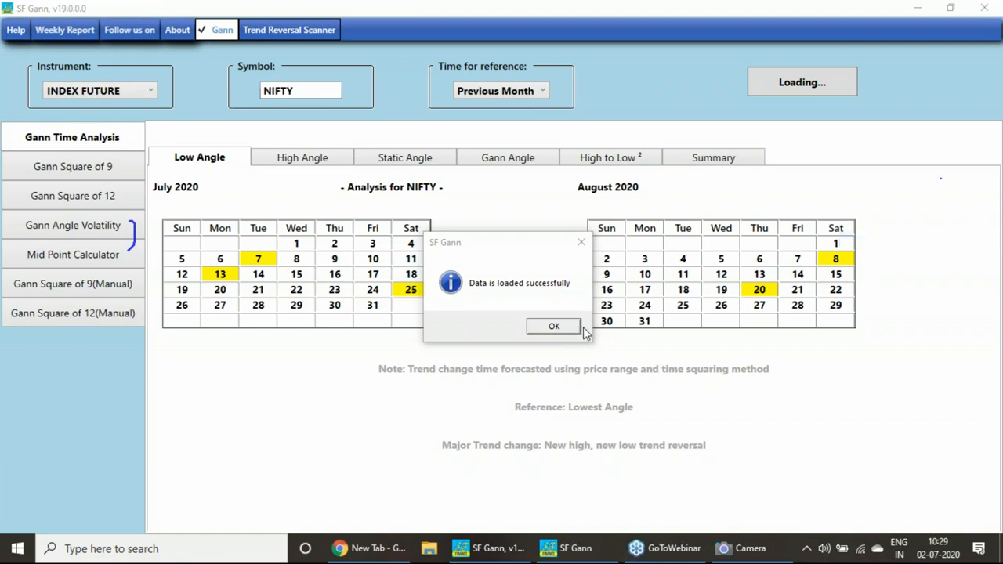
{"action": "left_click", "coordinate": [553, 326]}
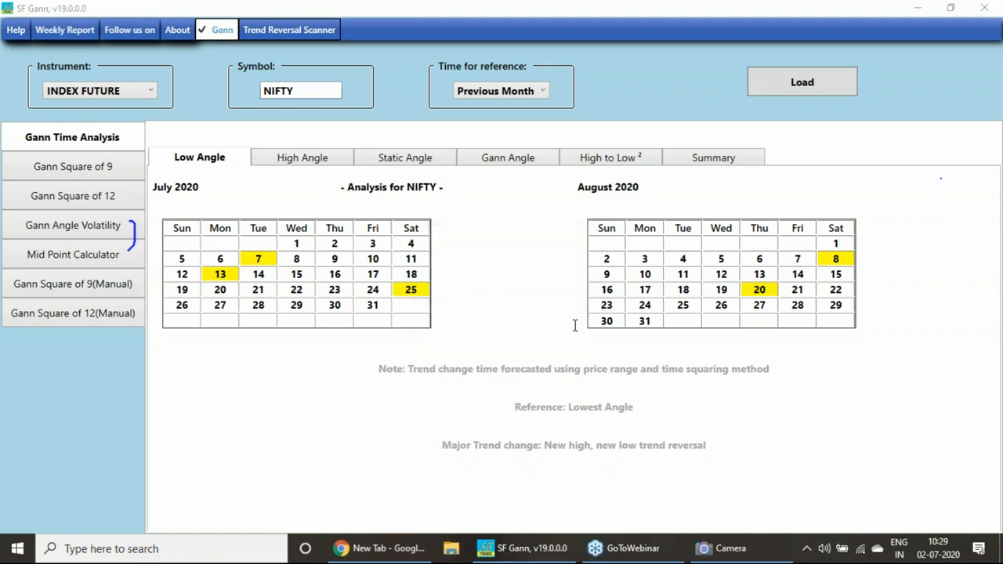
{"action": "mouse_move", "coordinate": [935, 252]}
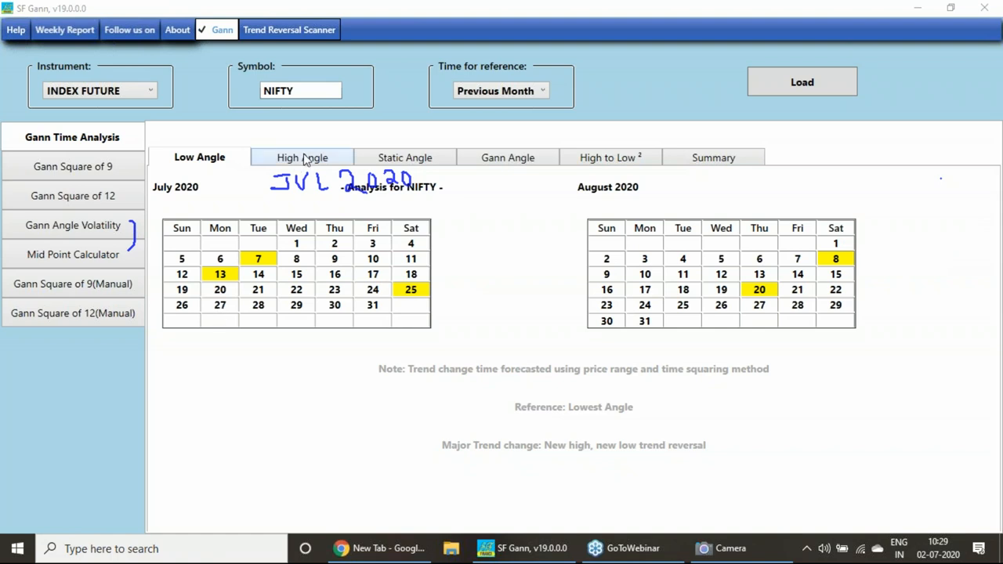
Show the High Angle trend-change dates for NIFTY
{"action": "left_click", "coordinate": [301, 157]}
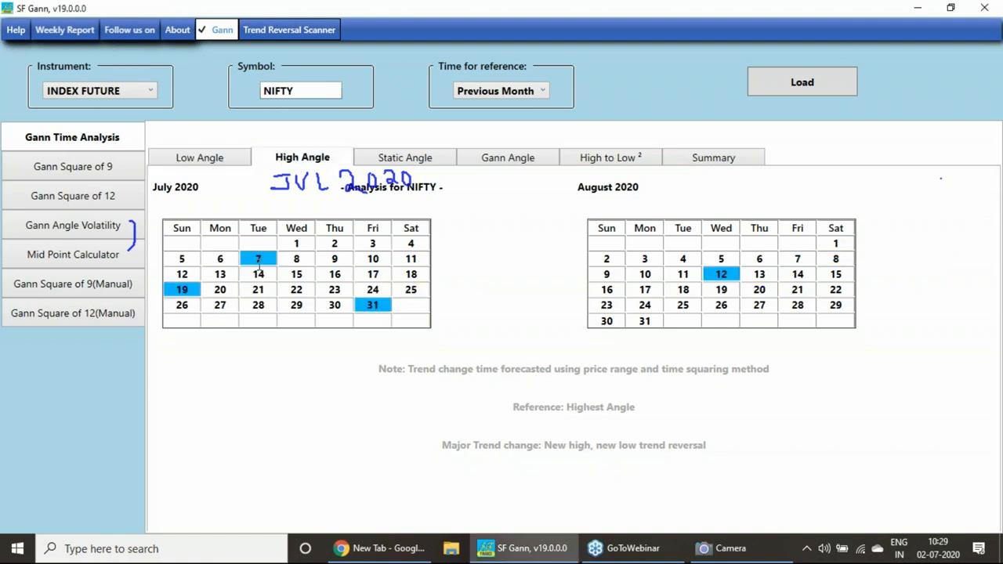
{"action": "mouse_move", "coordinate": [265, 274]}
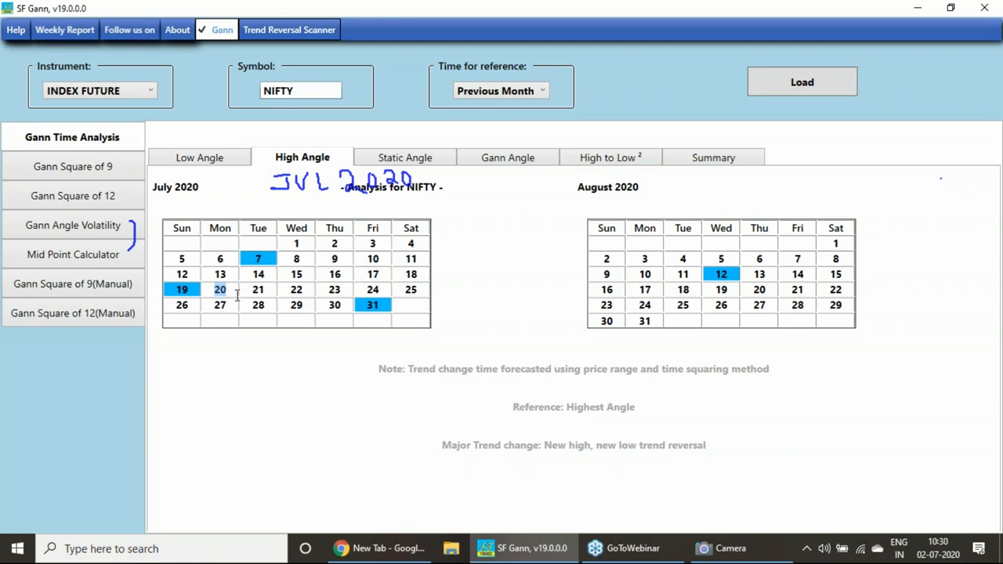
{"action": "mouse_move", "coordinate": [211, 162]}
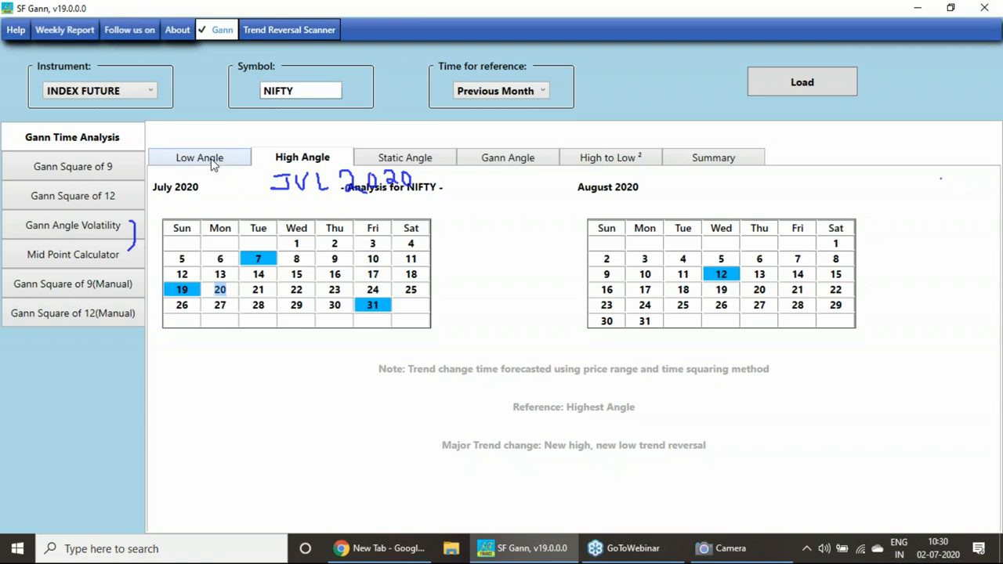
Compare the Low Angle, High Angle and High to Low² reversal date sets, ending on High Angle
{"action": "left_click", "coordinate": [199, 157]}
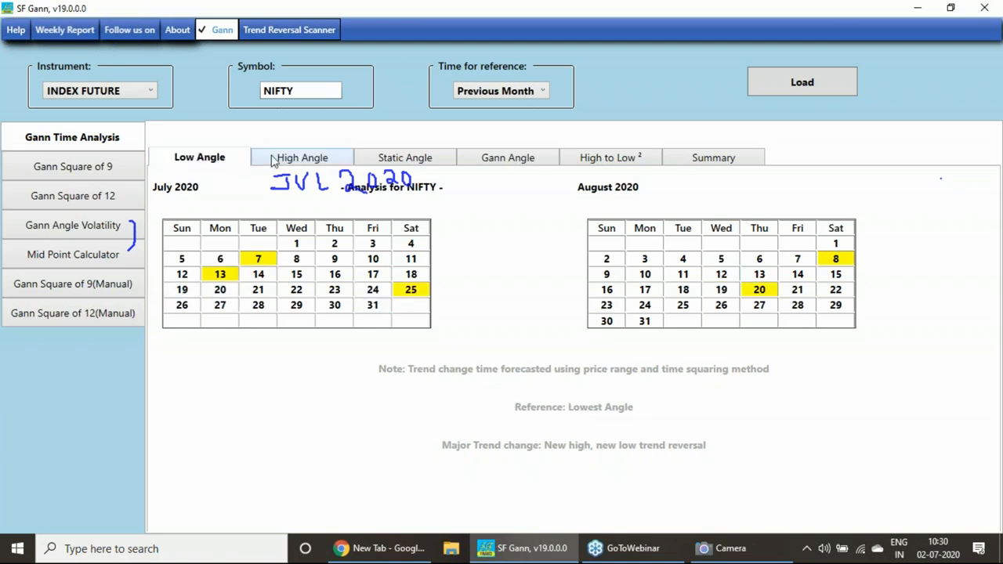
{"action": "left_click", "coordinate": [303, 158]}
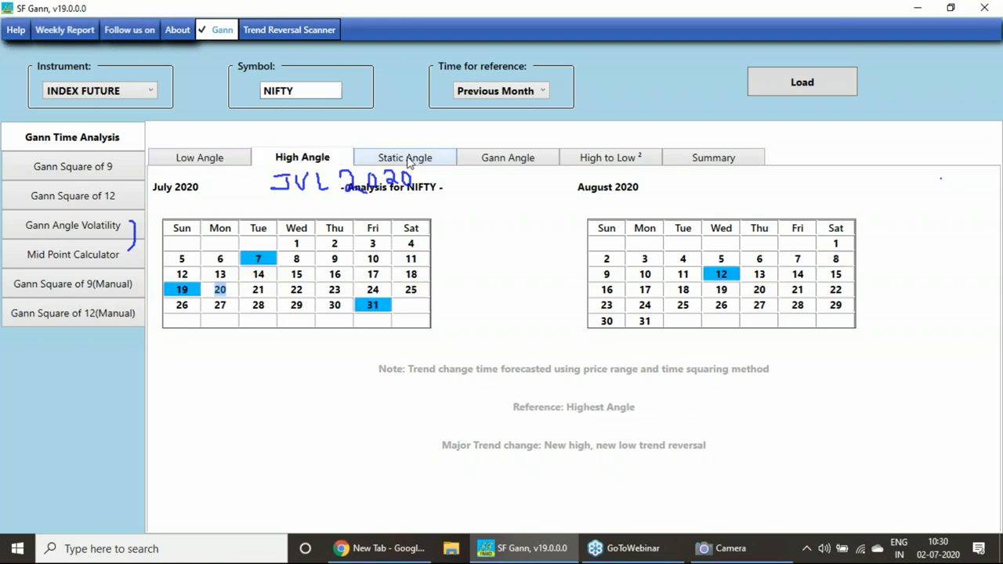
{"action": "left_click", "coordinate": [507, 157]}
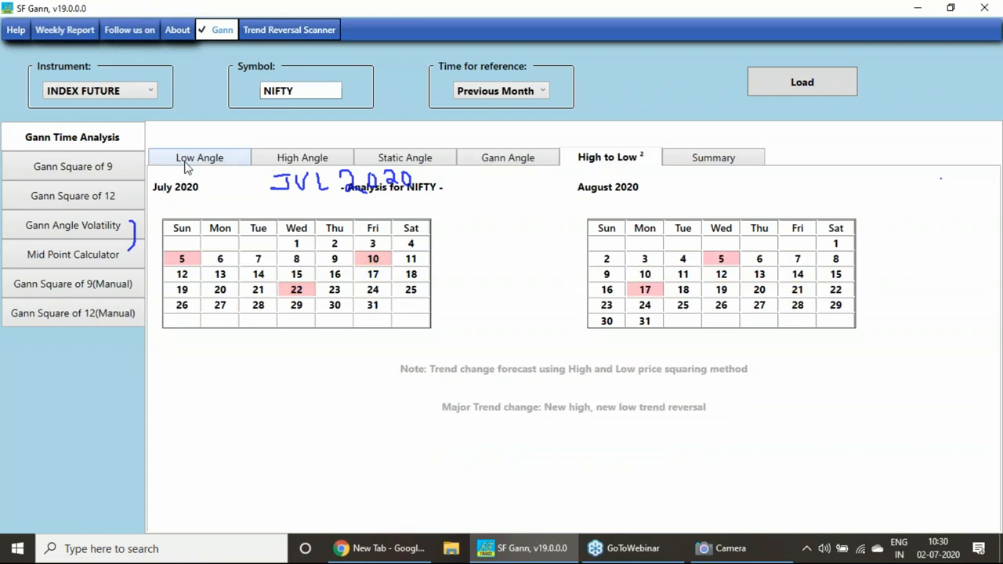
{"action": "left_click", "coordinate": [199, 157]}
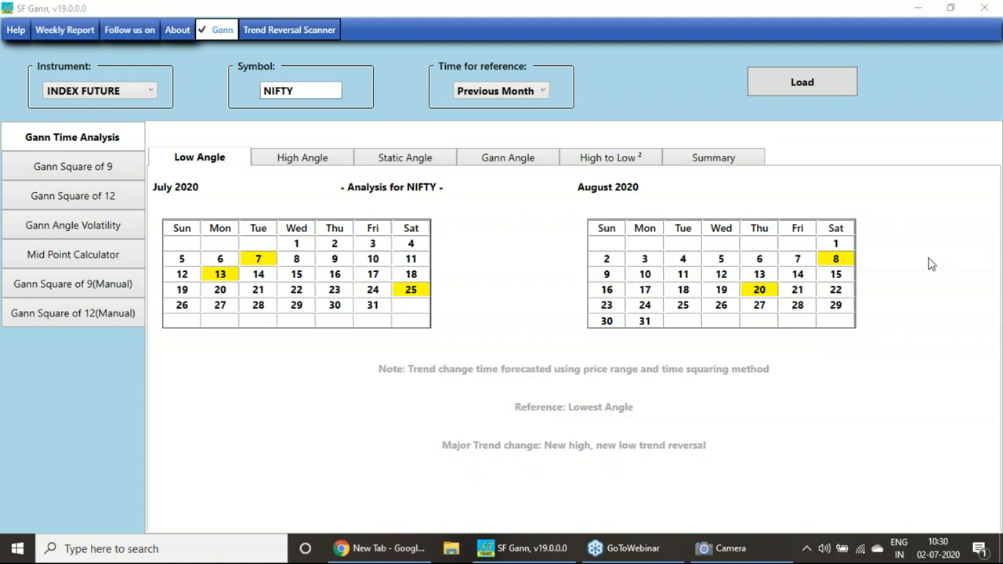
{"action": "mouse_move", "coordinate": [230, 273]}
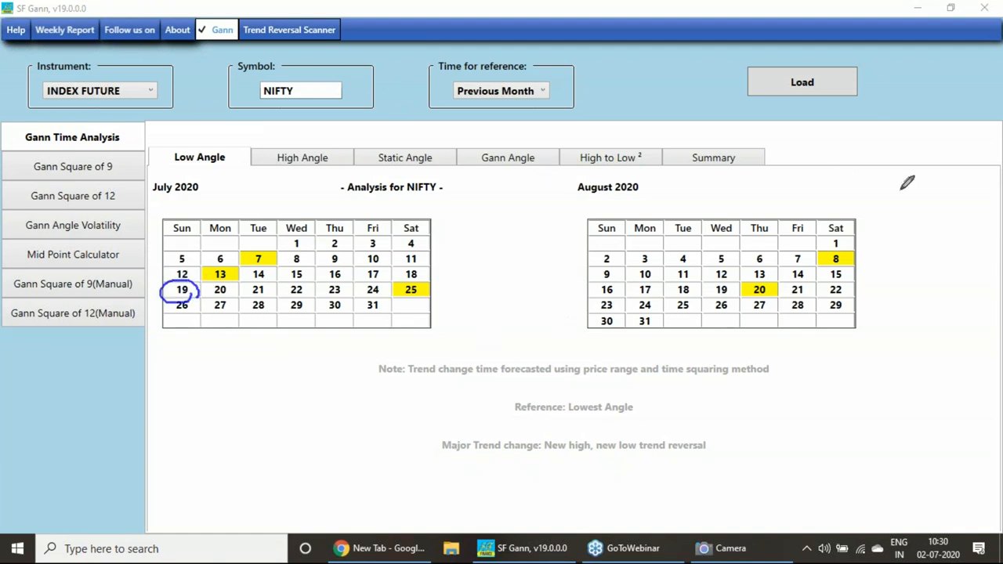
{"action": "mouse_move", "coordinate": [349, 175]}
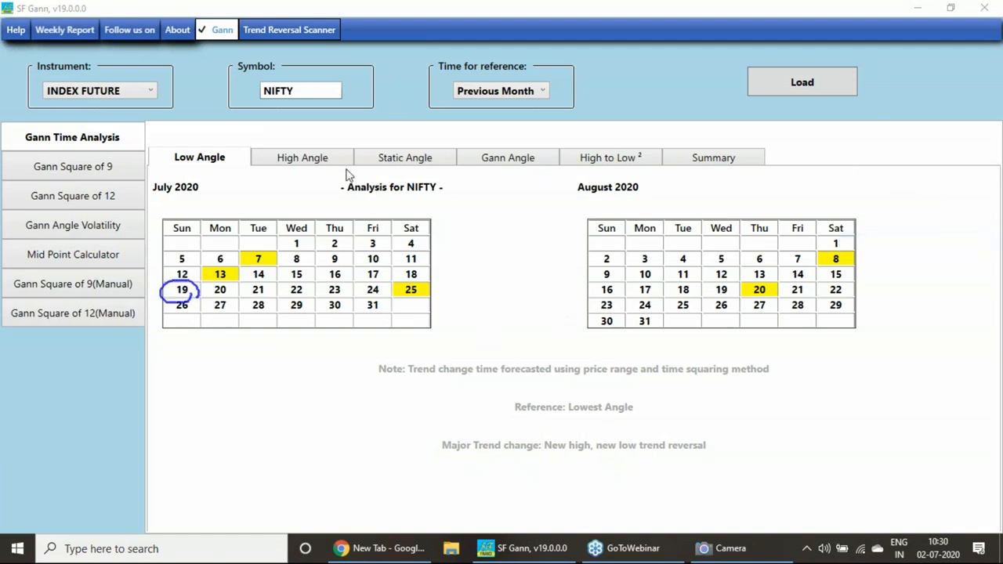
{"action": "left_click", "coordinate": [301, 157]}
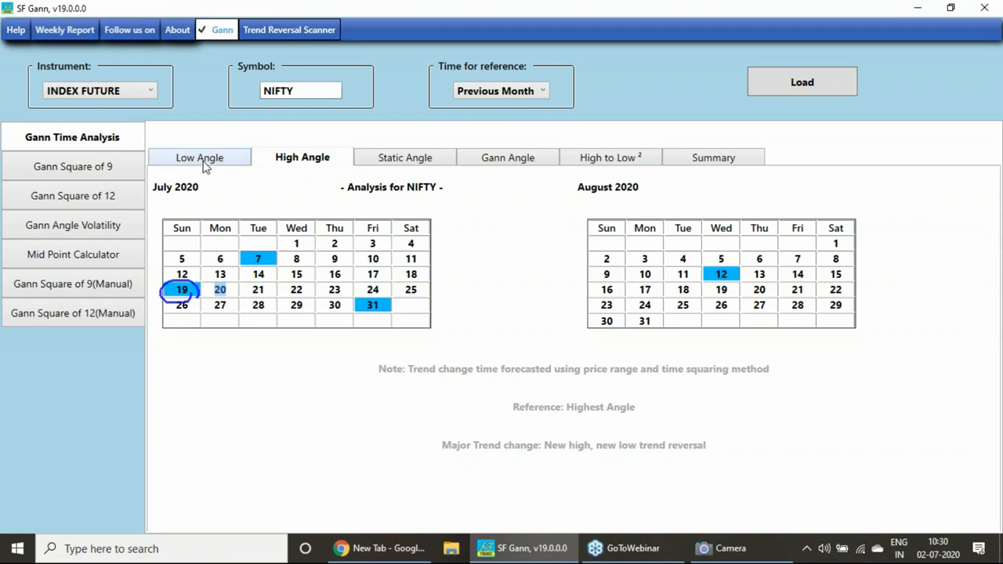
Return to Low Angle and handwrite a 5 and the 3.15–3.30 time note below July
{"action": "left_click", "coordinate": [199, 157]}
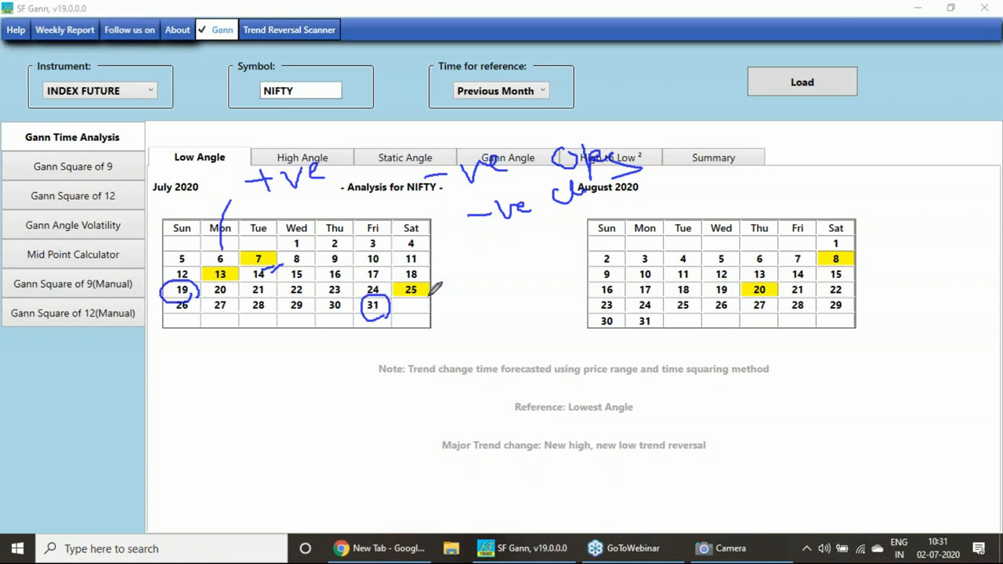
{"action": "mouse_move", "coordinate": [487, 293]}
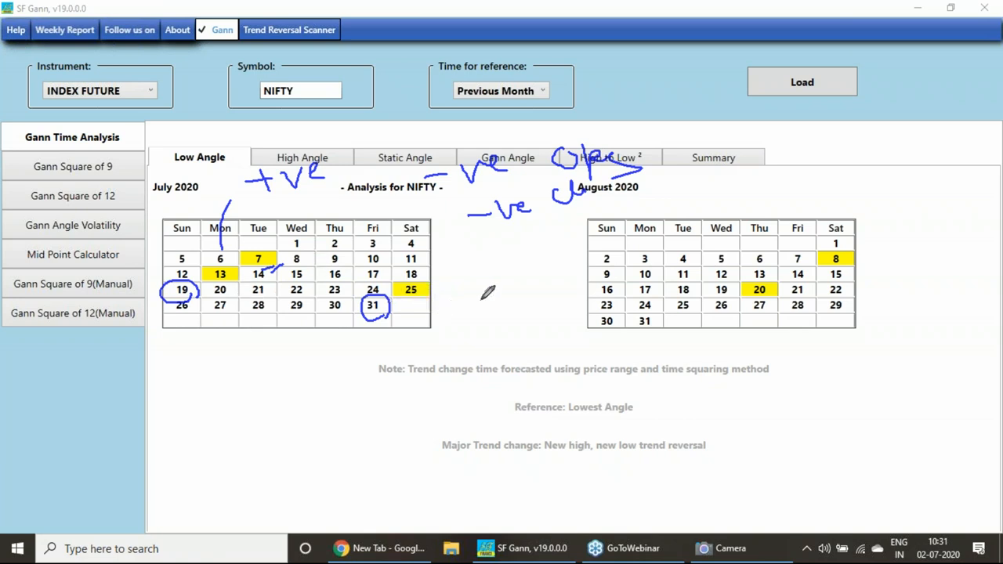
{"action": "left_click_drag", "start_coordinate": [478, 302], "coordinate": [502, 318]}
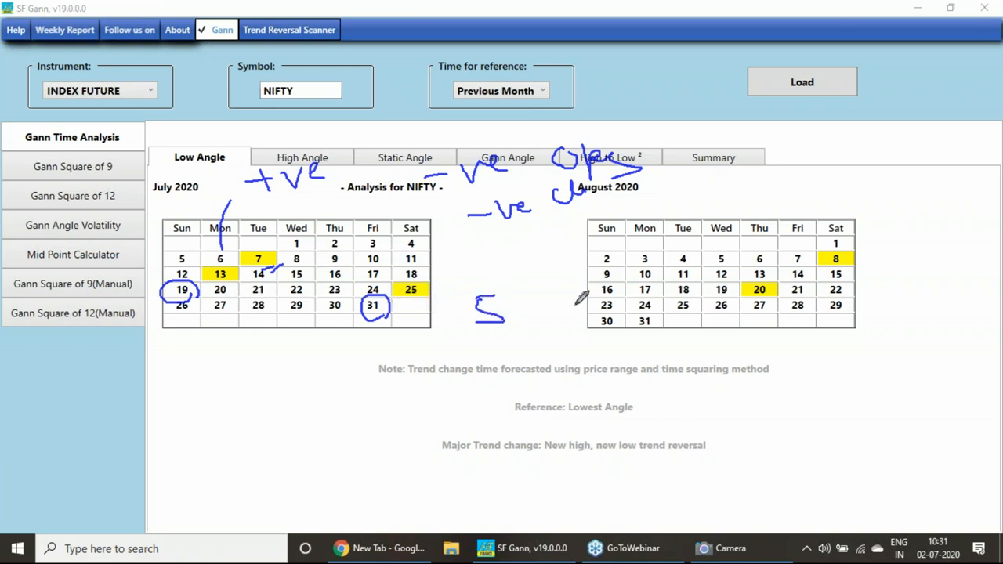
{"action": "mouse_move", "coordinate": [314, 156]}
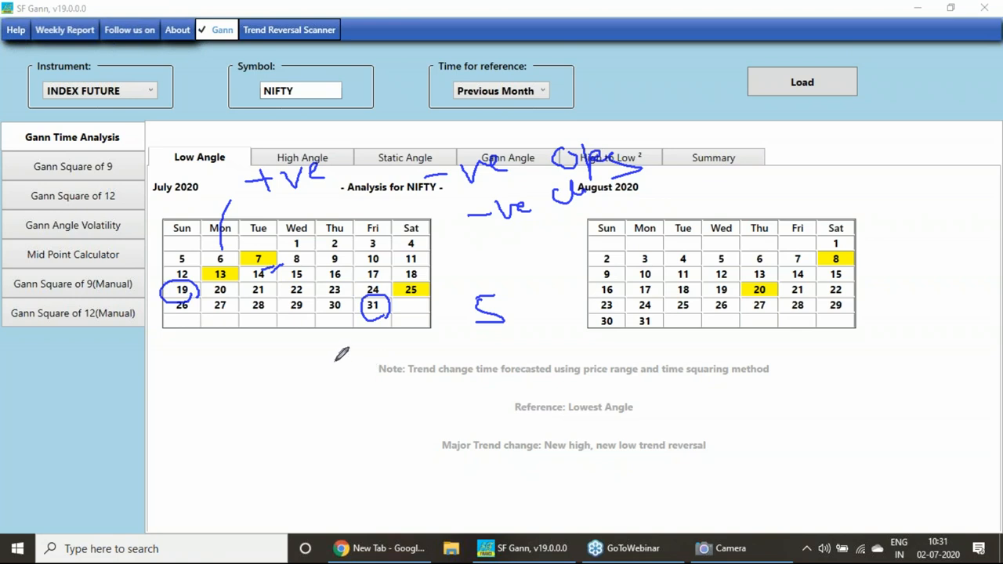
{"action": "mouse_move", "coordinate": [333, 347]}
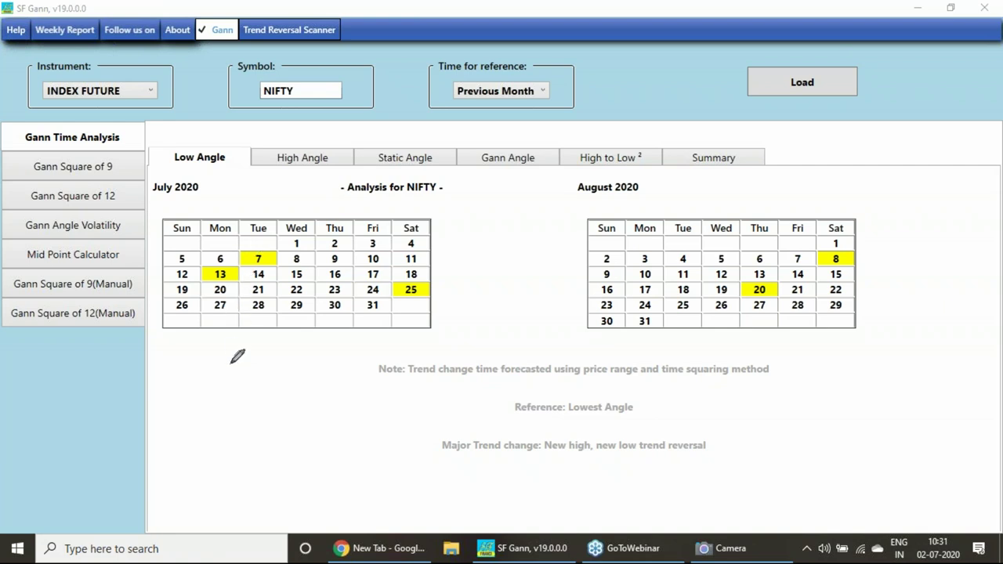
{"action": "mouse_move", "coordinate": [245, 363]}
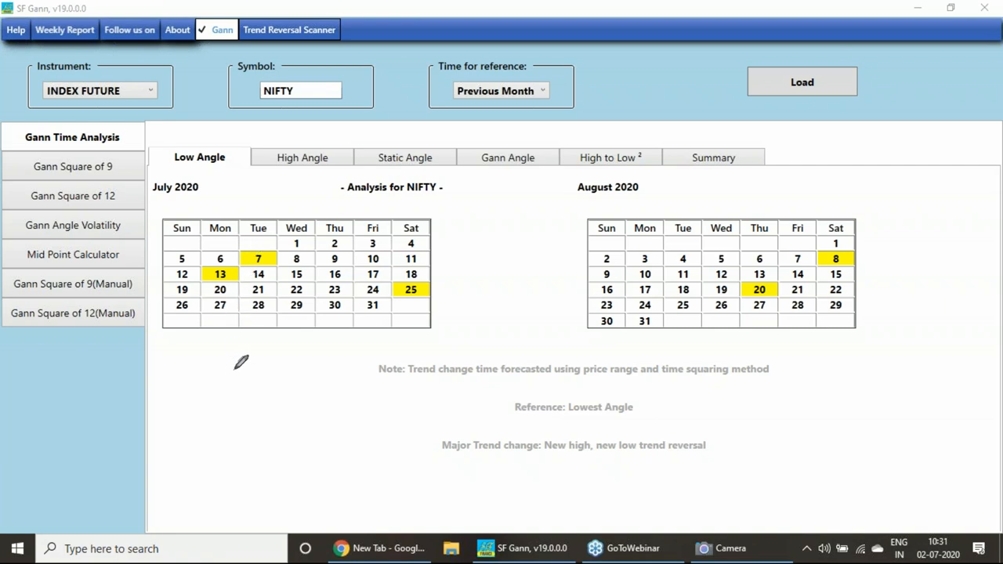
{"action": "left_click_drag", "start_coordinate": [233, 359], "coordinate": [274, 376]}
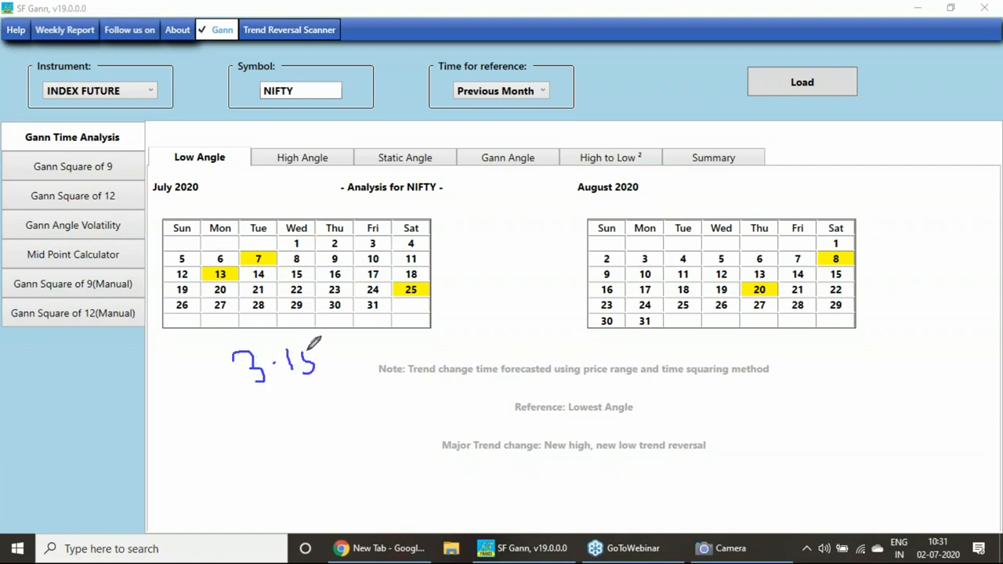
{"action": "left_click_drag", "start_coordinate": [337, 356], "coordinate": [384, 349]}
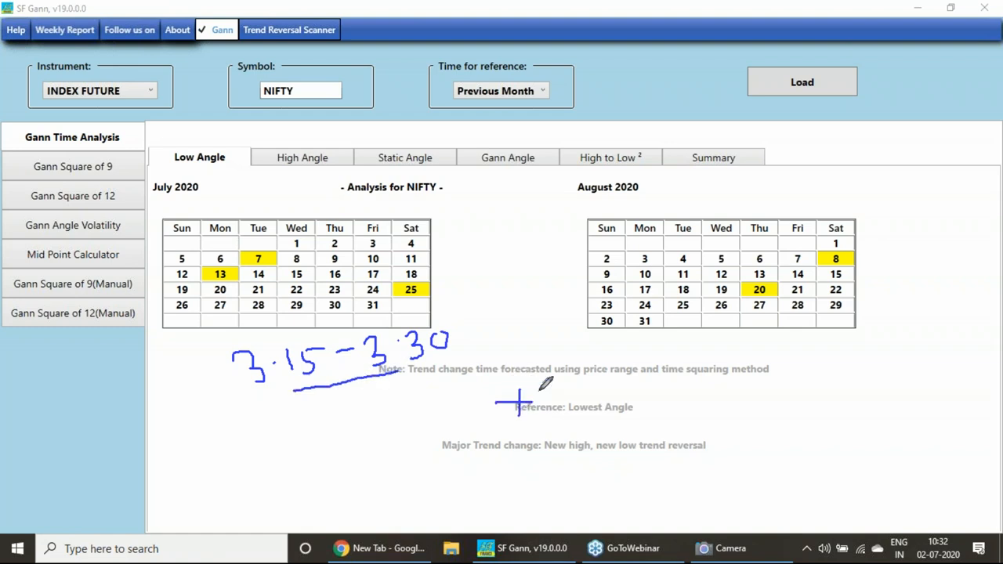
Handwrite a +ve note beside the time and two -ve notes below August
{"action": "left_click_drag", "start_coordinate": [517, 395], "coordinate": [583, 404]}
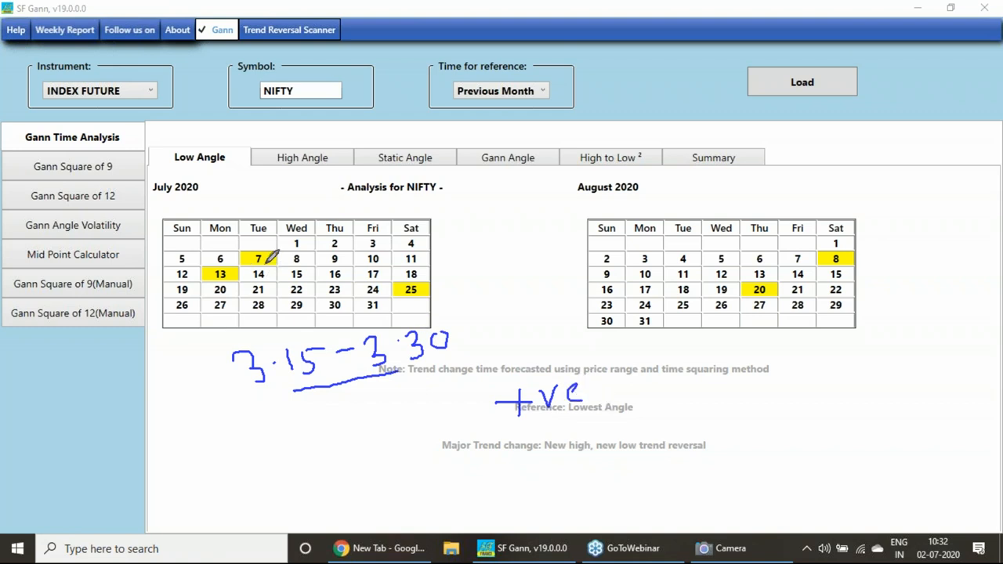
{"action": "left_click_drag", "start_coordinate": [764, 392], "coordinate": [839, 369]}
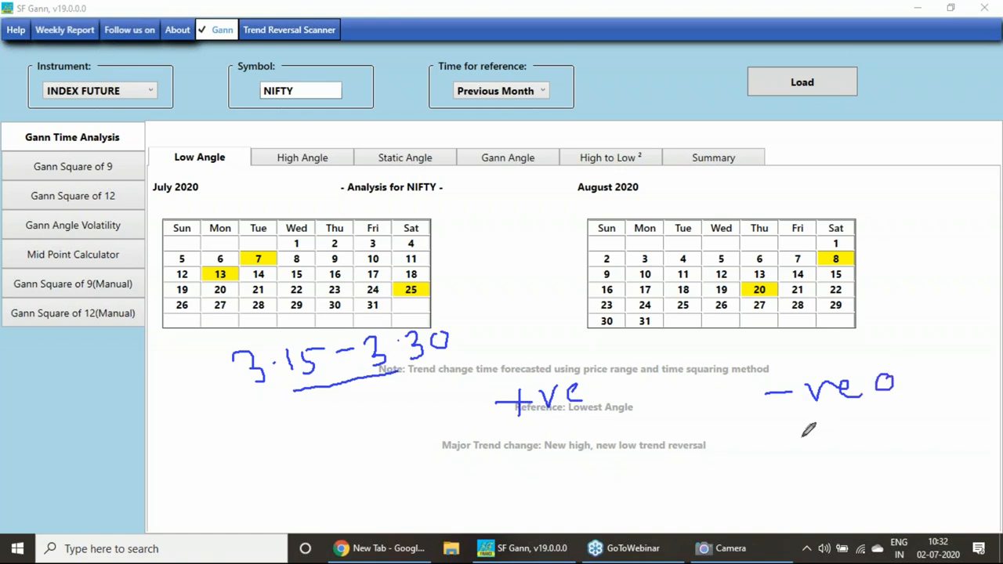
{"action": "left_click_drag", "start_coordinate": [800, 423], "coordinate": [902, 400]}
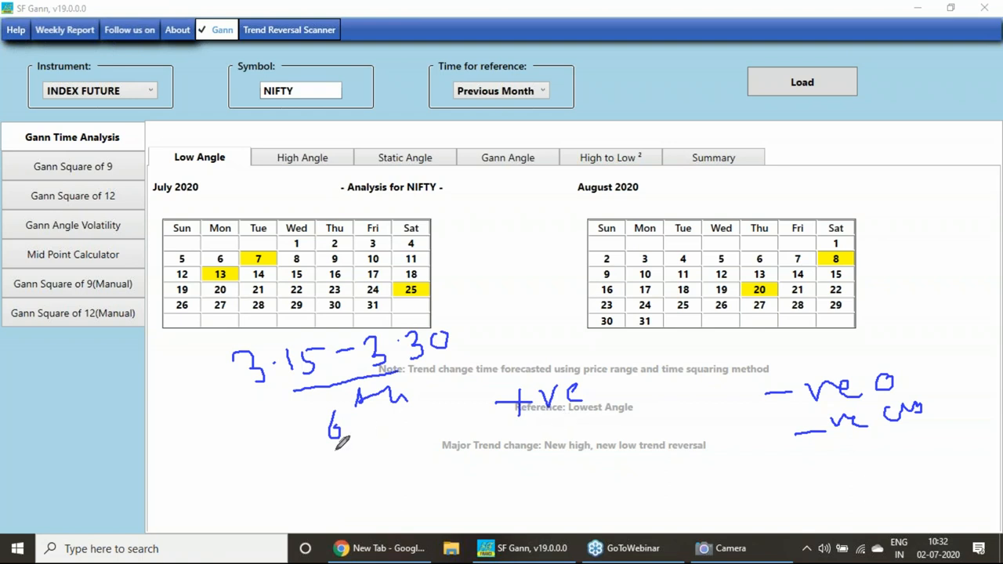
{"action": "mouse_move", "coordinate": [365, 412]}
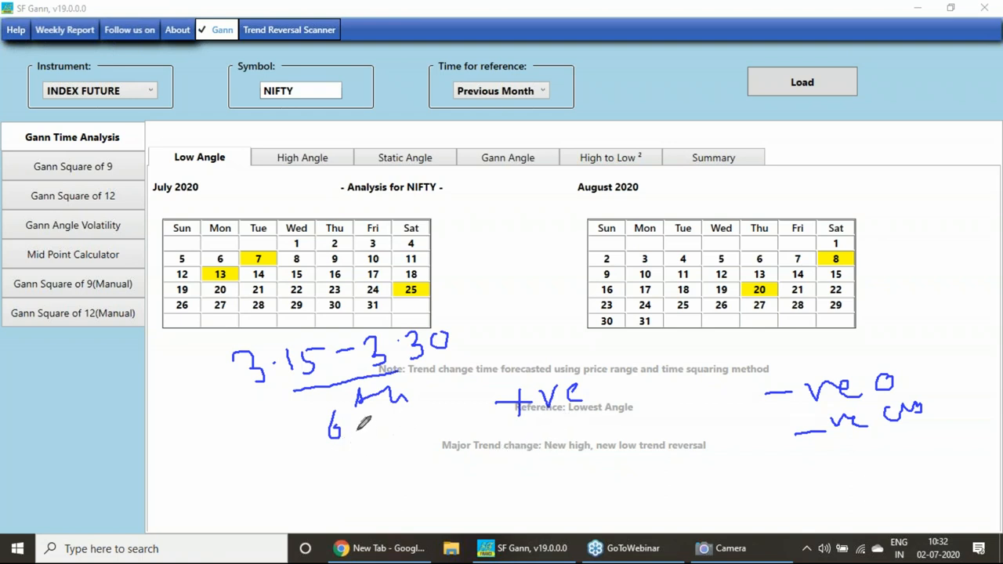
{"action": "mouse_move", "coordinate": [600, 423]}
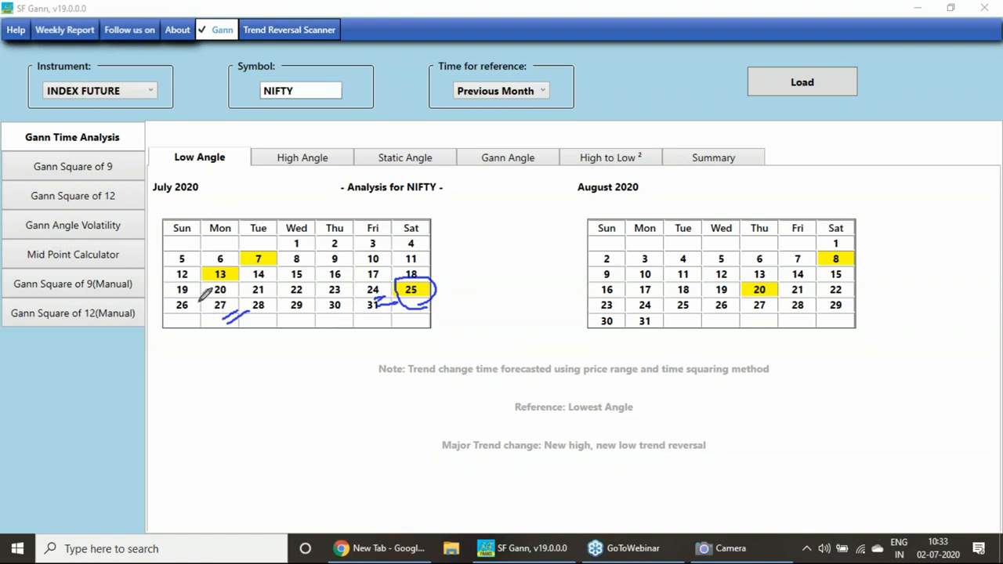
{"action": "mouse_move", "coordinate": [198, 282]}
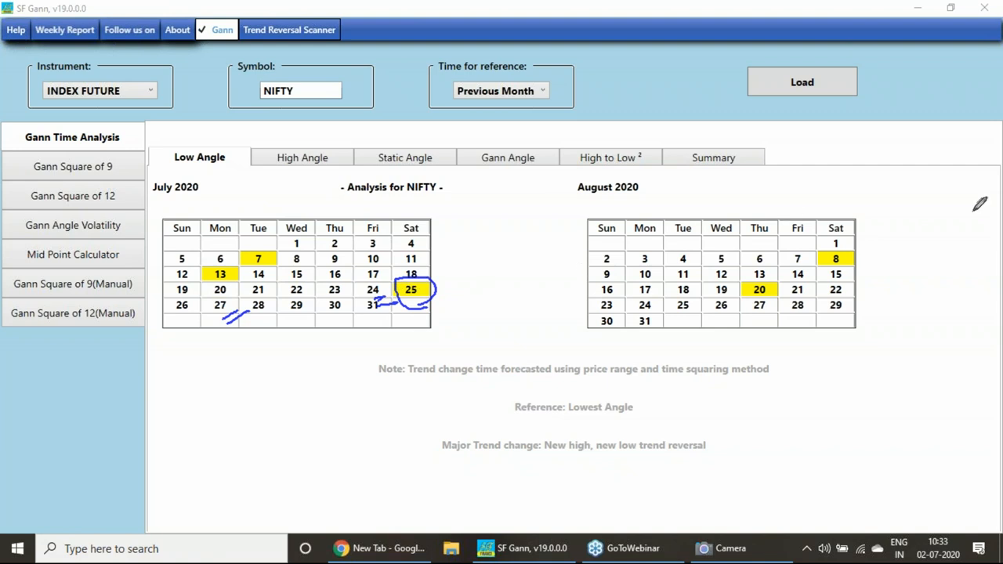
{"action": "mouse_move", "coordinate": [344, 181]}
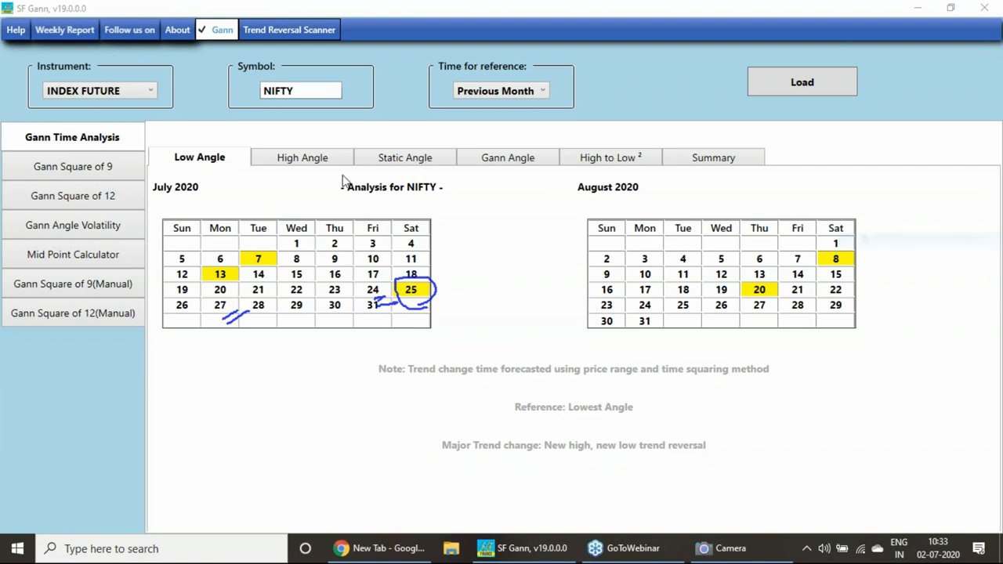
Flip to the High Angle dates and back to Low Angle
{"action": "left_click", "coordinate": [300, 157]}
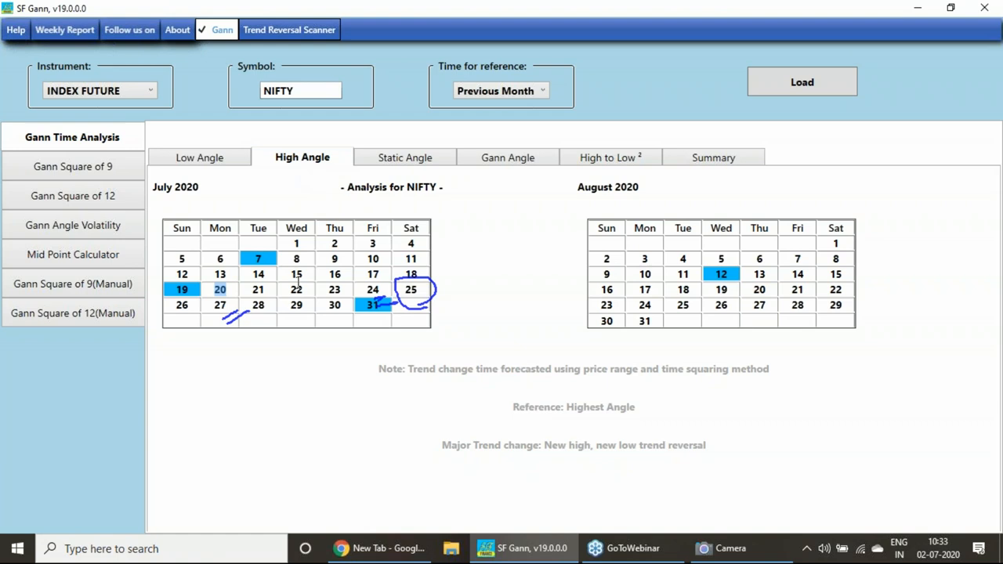
{"action": "left_click", "coordinate": [199, 158]}
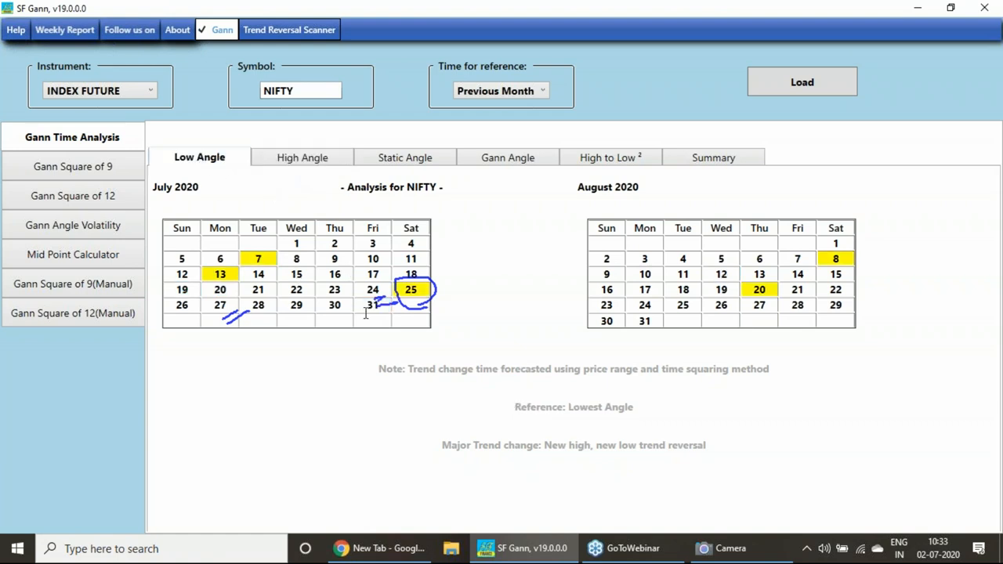
{"action": "mouse_move", "coordinate": [986, 220]}
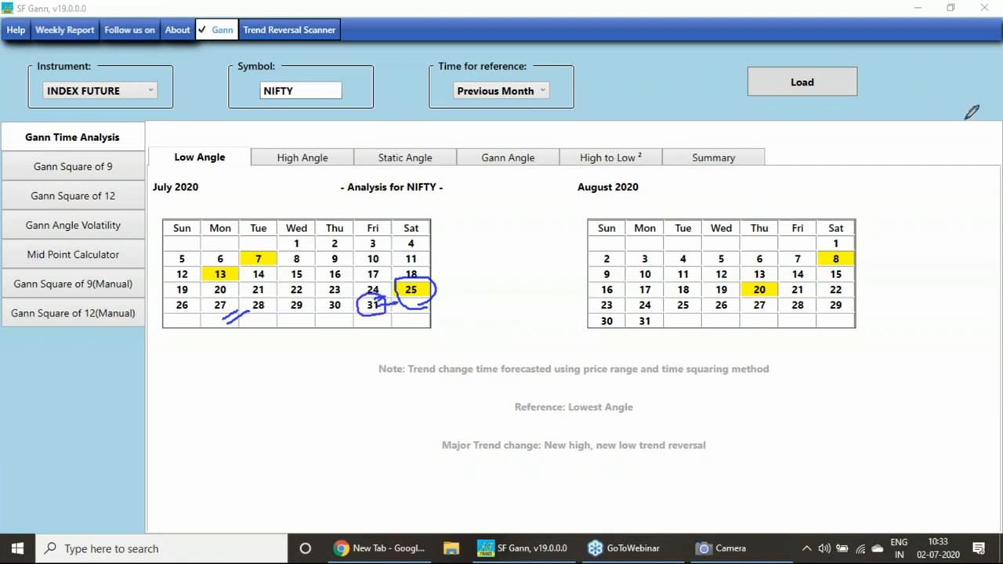
{"action": "mouse_move", "coordinate": [993, 60]}
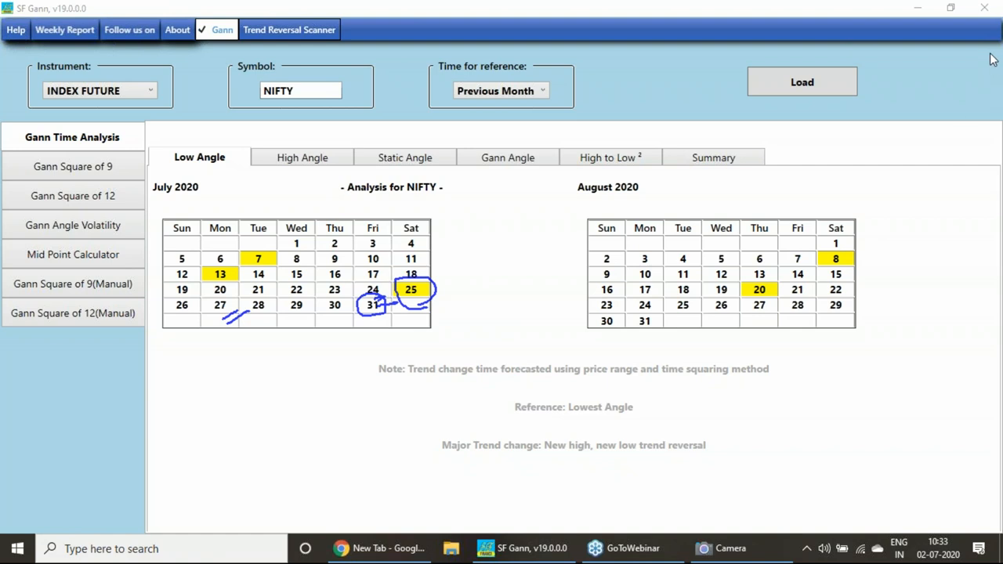
{"action": "mouse_move", "coordinate": [994, 222]}
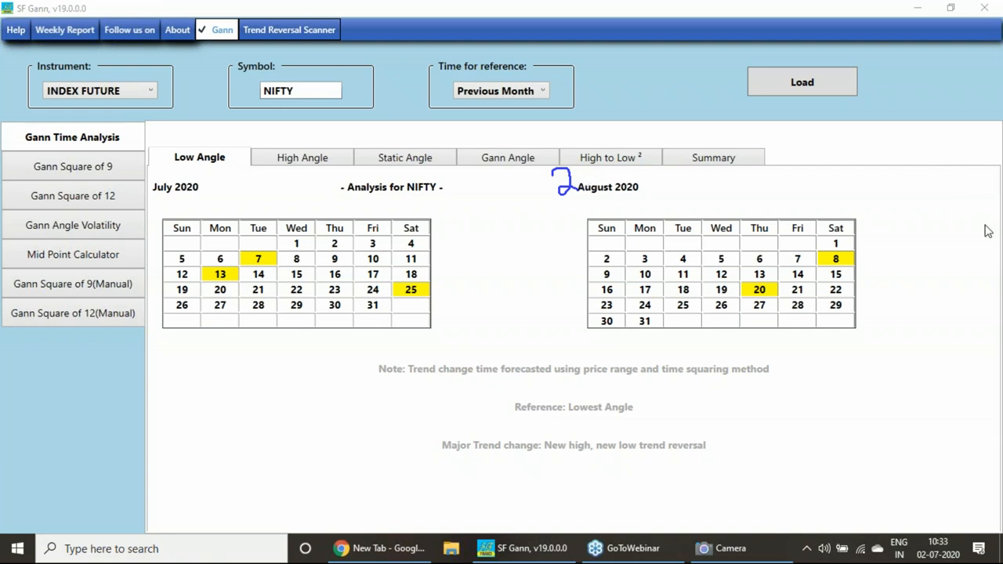
{"action": "mouse_move", "coordinate": [994, 224]}
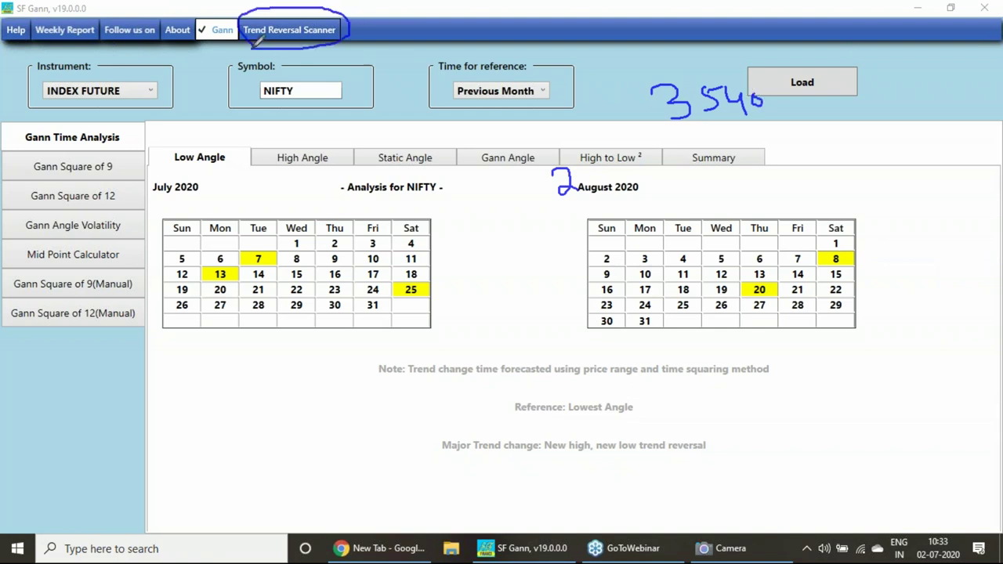
{"action": "mouse_move", "coordinate": [977, 258]}
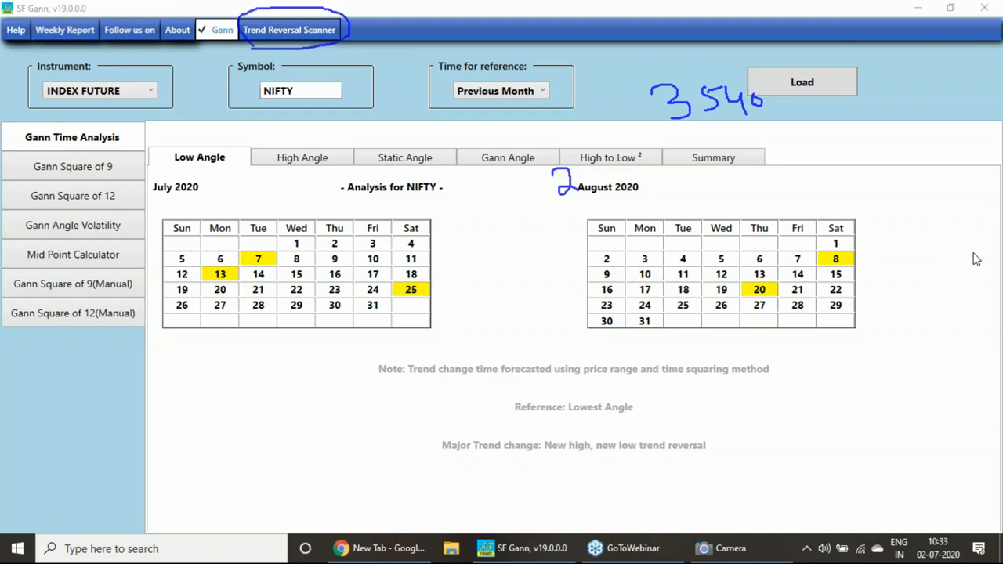
{"action": "mouse_move", "coordinate": [391, 548]}
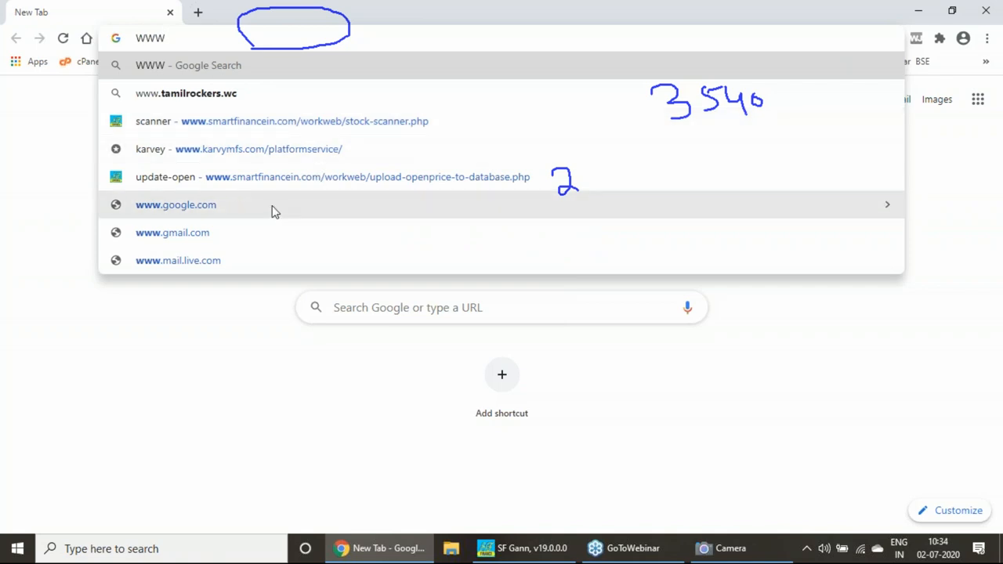
{"action": "type", "text": ".SMART"}
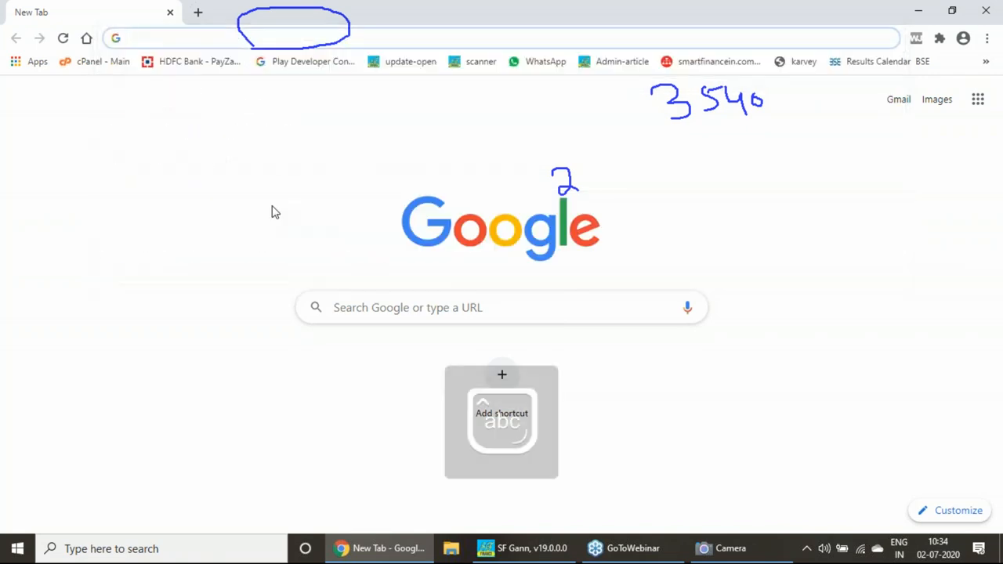
{"action": "type", "text": "www.smartfi"}
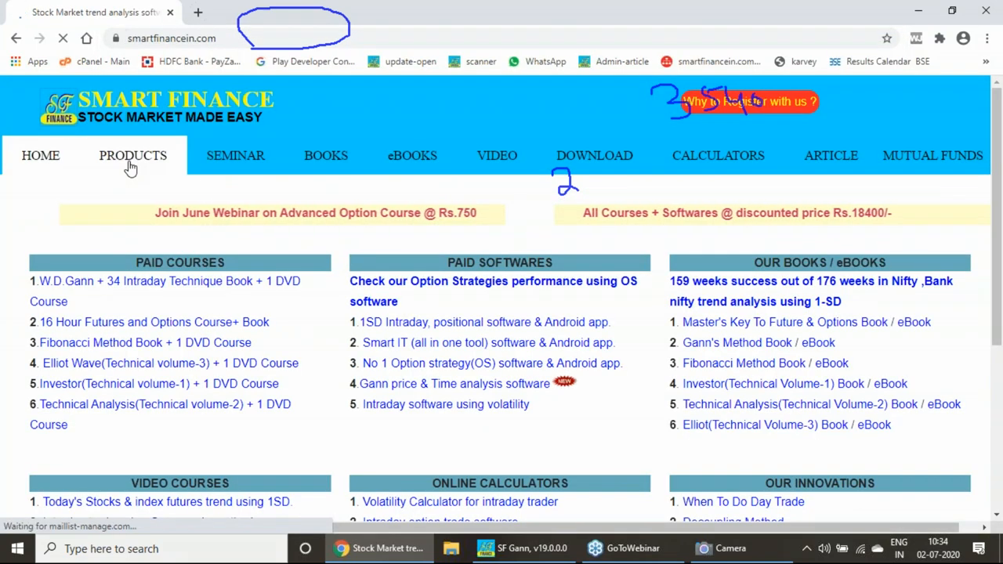
Open the PRODUCTS page and scroll back to its top
{"action": "left_click", "coordinate": [133, 155]}
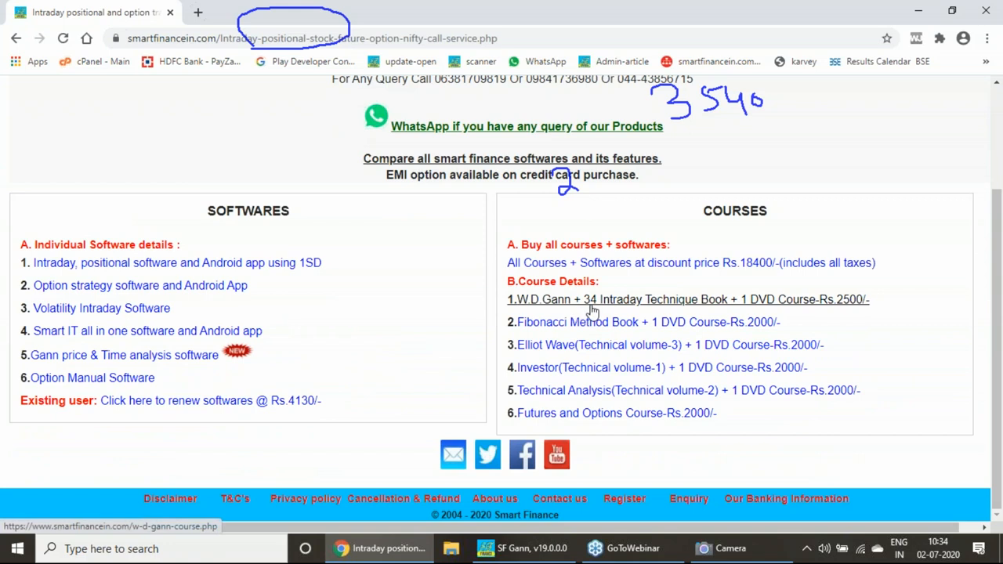
{"action": "mouse_move", "coordinate": [848, 310]}
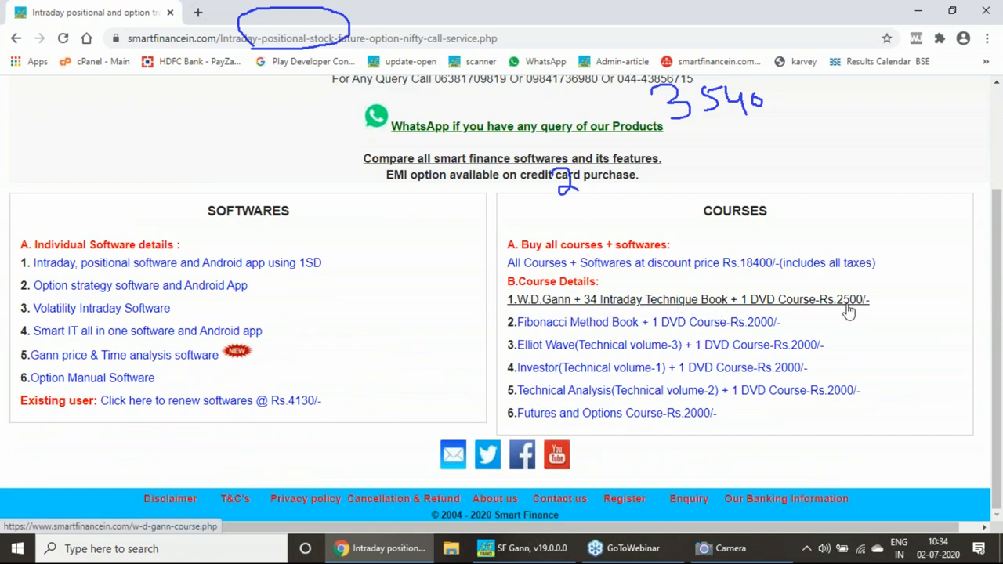
{"action": "scroll", "scroll_direction": "up", "scroll_amount": 3}
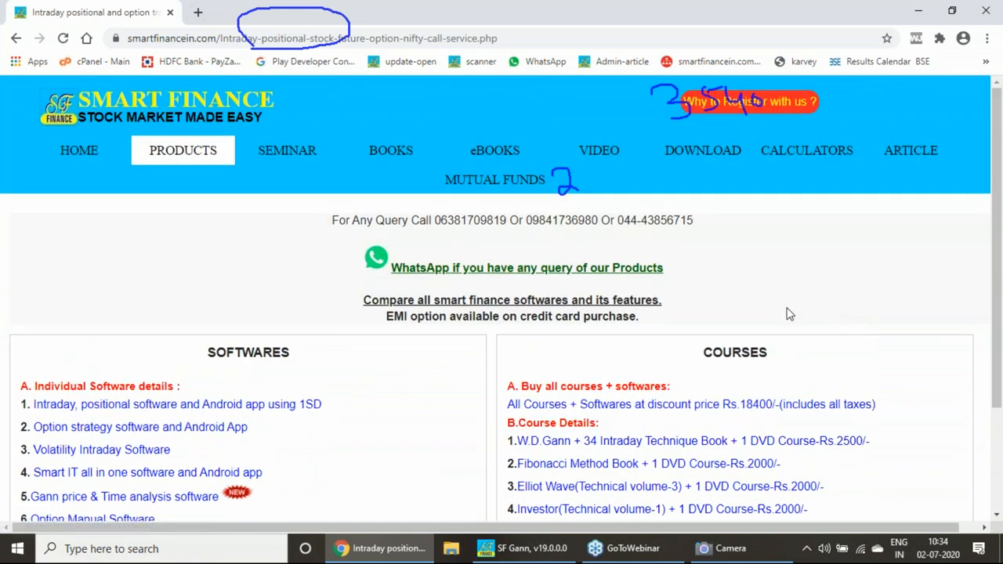
{"action": "mouse_move", "coordinate": [295, 158]}
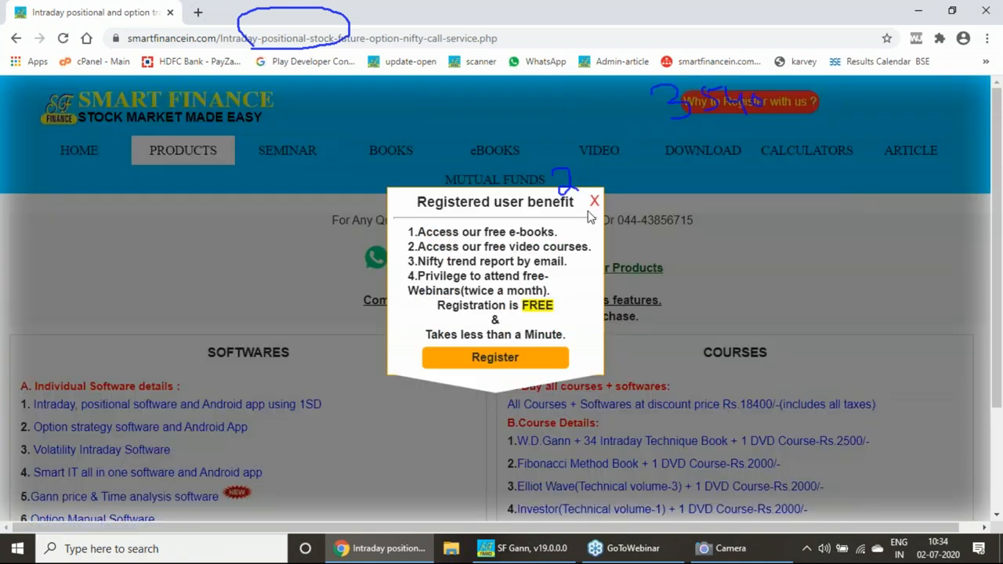
Dismiss the popup and open the Advanced Gann Trading Course on the SEMINAR page
{"action": "left_click", "coordinate": [287, 150]}
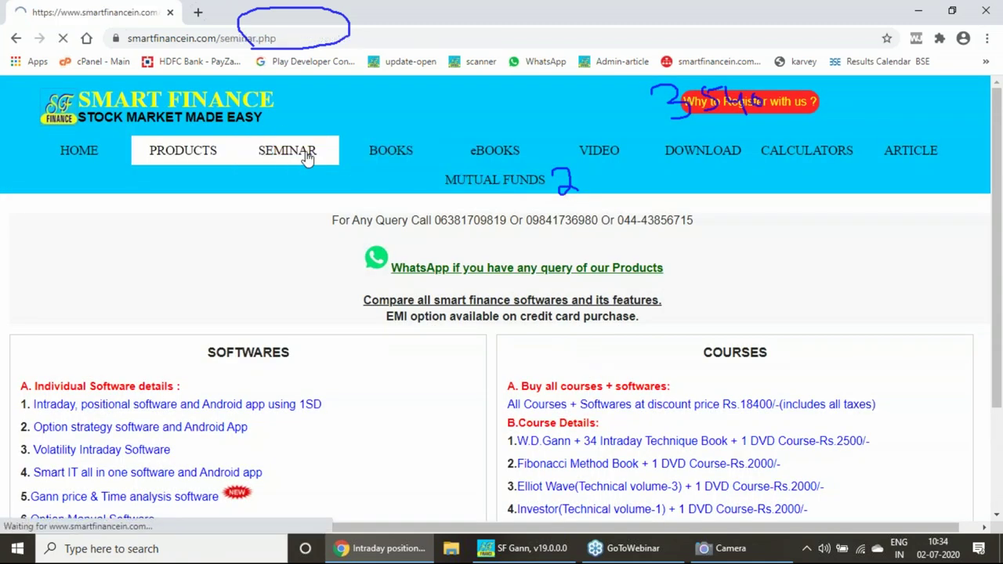
{"action": "left_click", "coordinate": [287, 151]}
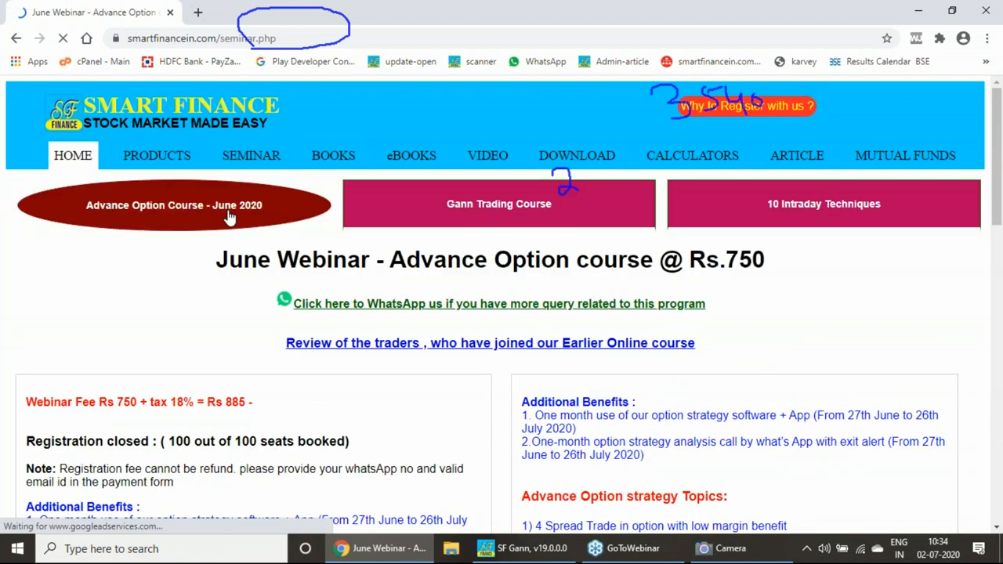
{"action": "mouse_move", "coordinate": [441, 219]}
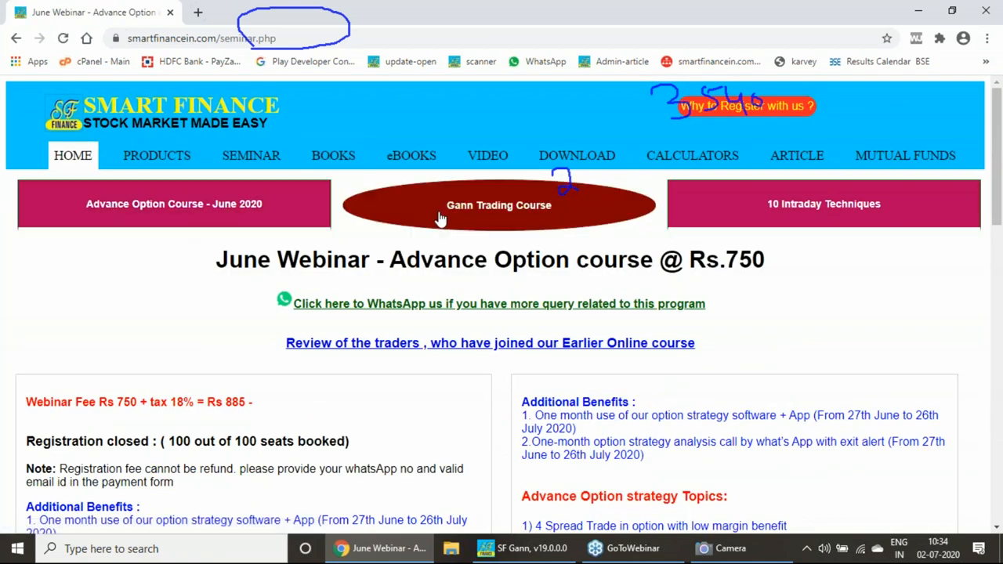
{"action": "left_click", "coordinate": [497, 206]}
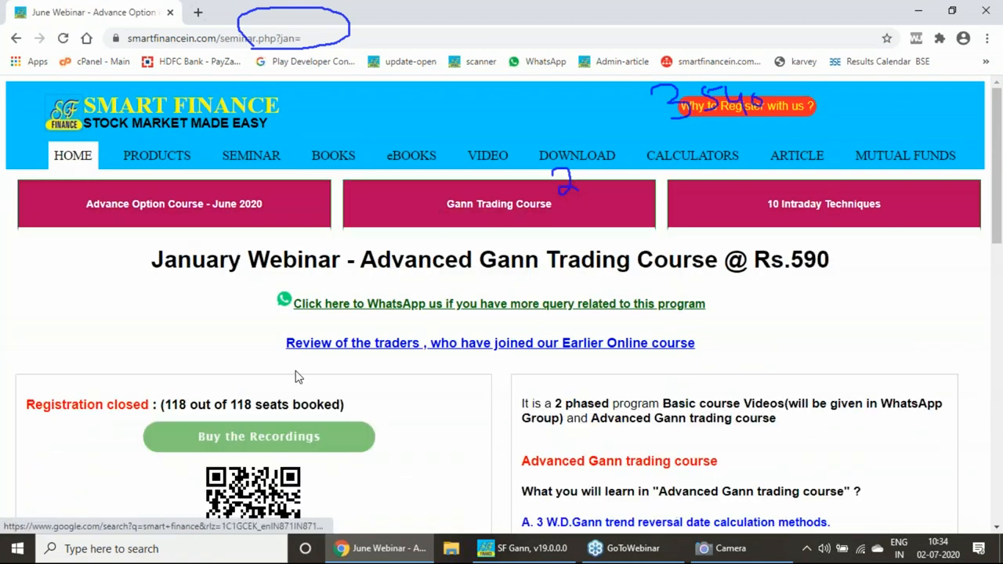
Scroll down and highlight the four trend reversal calculation method lines
{"action": "scroll", "scroll_direction": "down", "scroll_amount": 3}
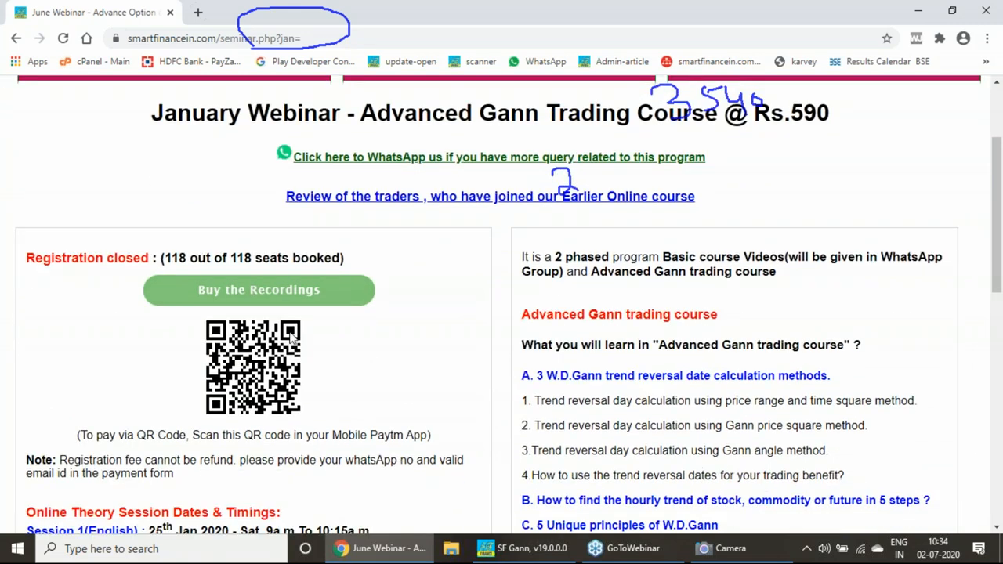
{"action": "scroll", "scroll_direction": "down", "scroll_amount": 3}
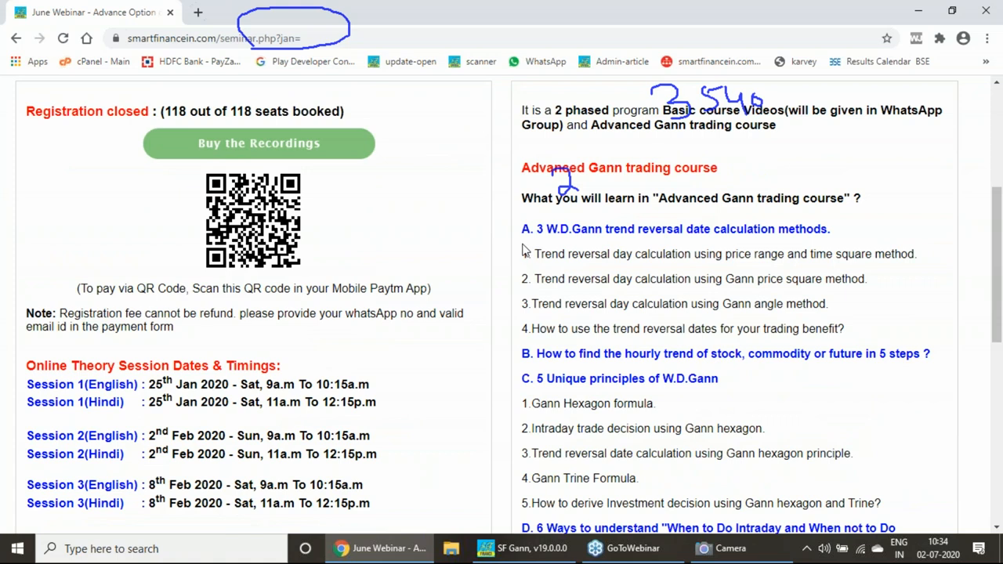
{"action": "left_click_drag", "start_coordinate": [522, 254], "coordinate": [844, 328]}
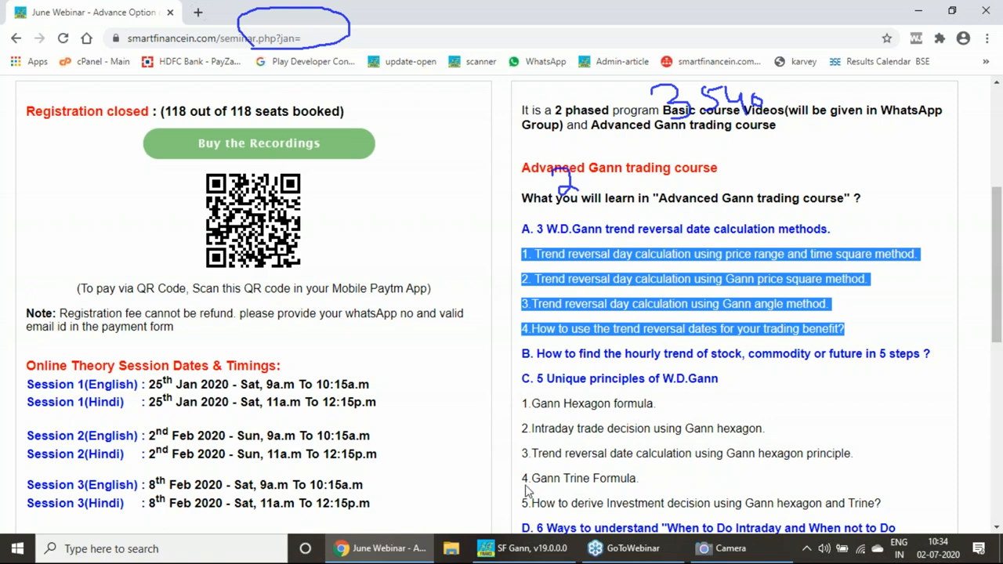
{"action": "scroll", "scroll_direction": "down", "scroll_amount": 3}
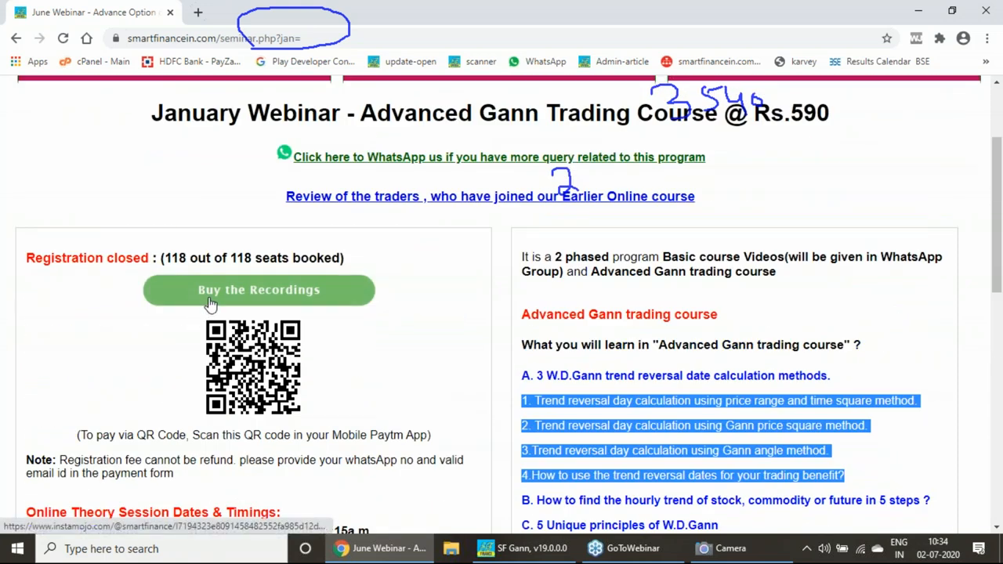
{"action": "mouse_move", "coordinate": [508, 383]}
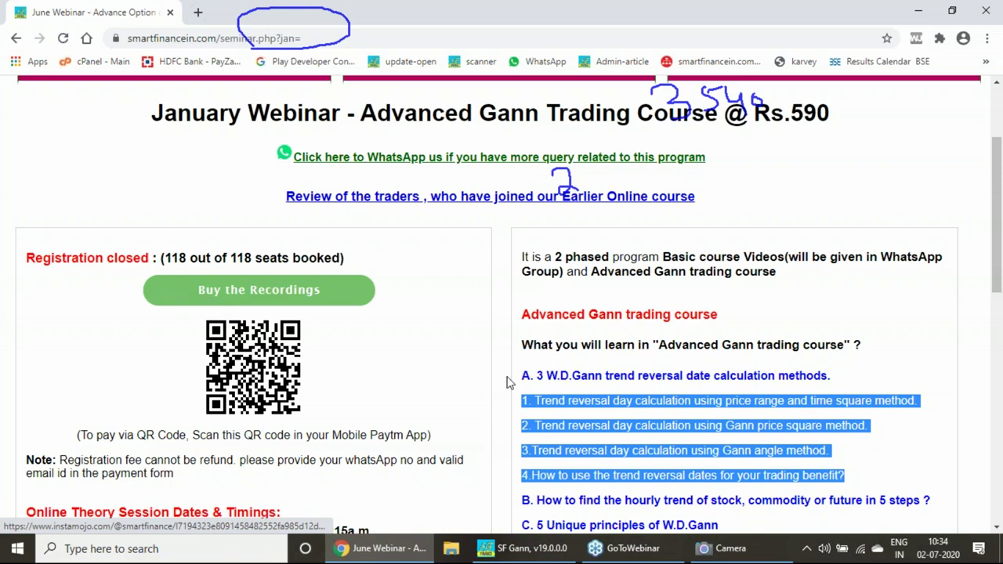